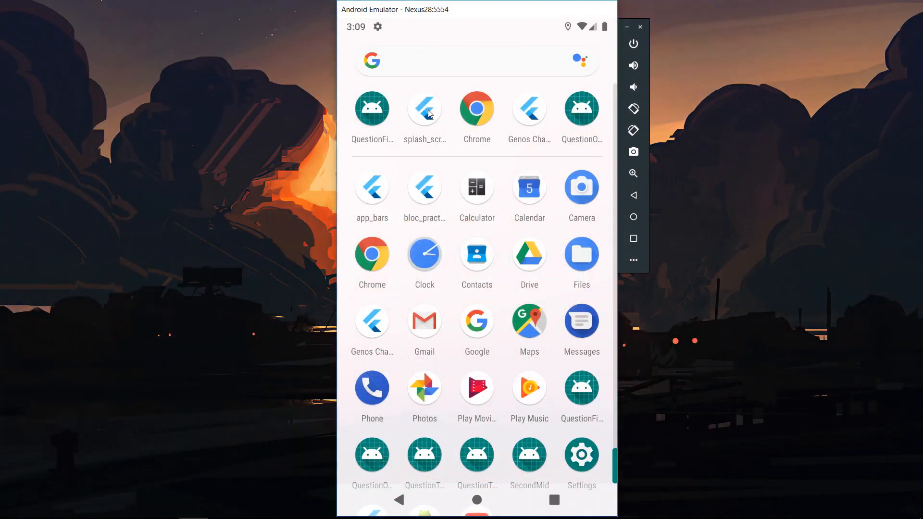
# Launch the splash_screen_demo app from the emulator's app drawer
pyautogui.click(424, 108)
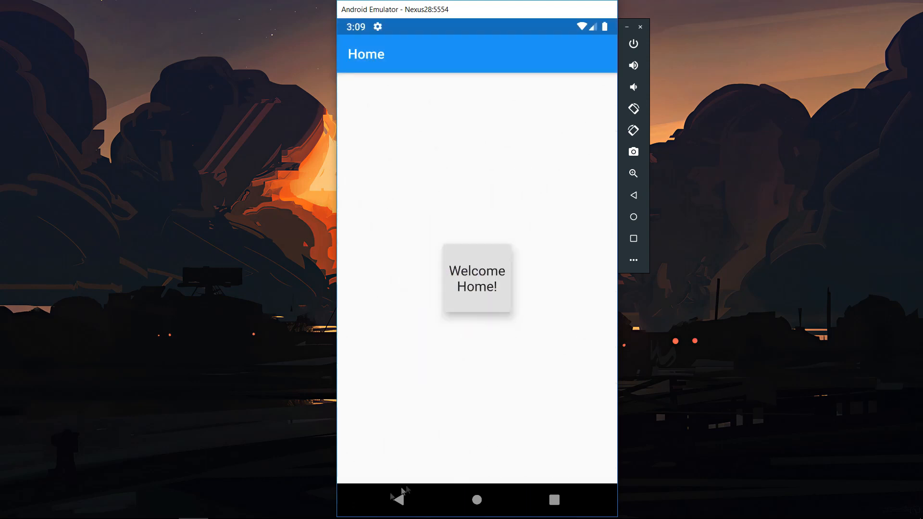
pyautogui.click(476, 500)
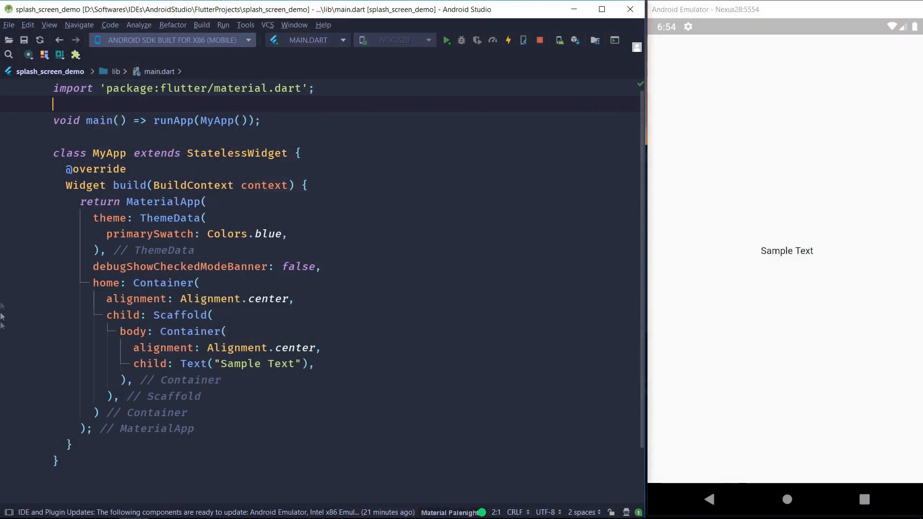
pyautogui.moveTo(20, 419)
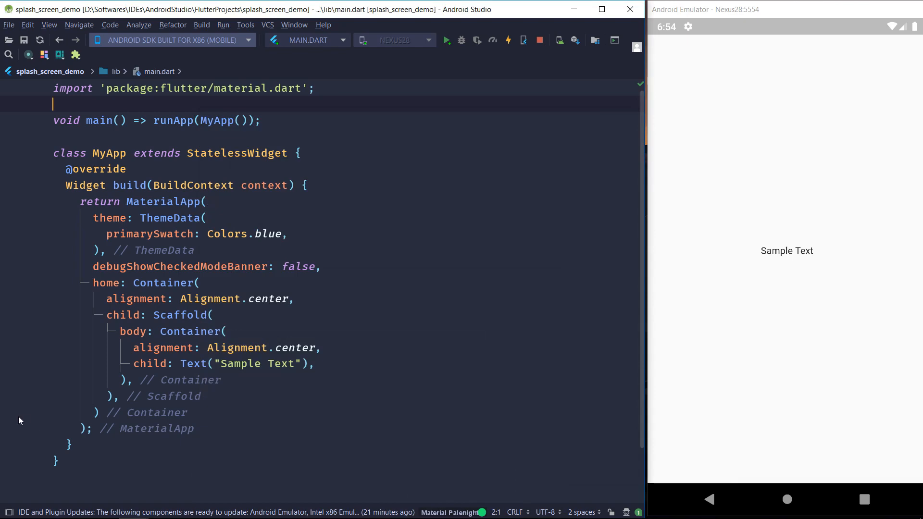
# Open login_screen.dart in Android Studio and scroll through its code
pyautogui.click(193, 506)
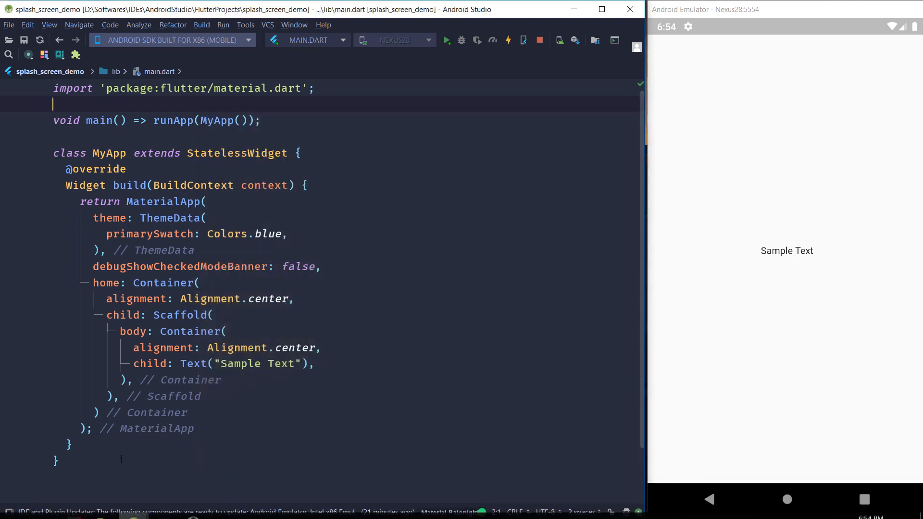
pyautogui.click(52, 89)
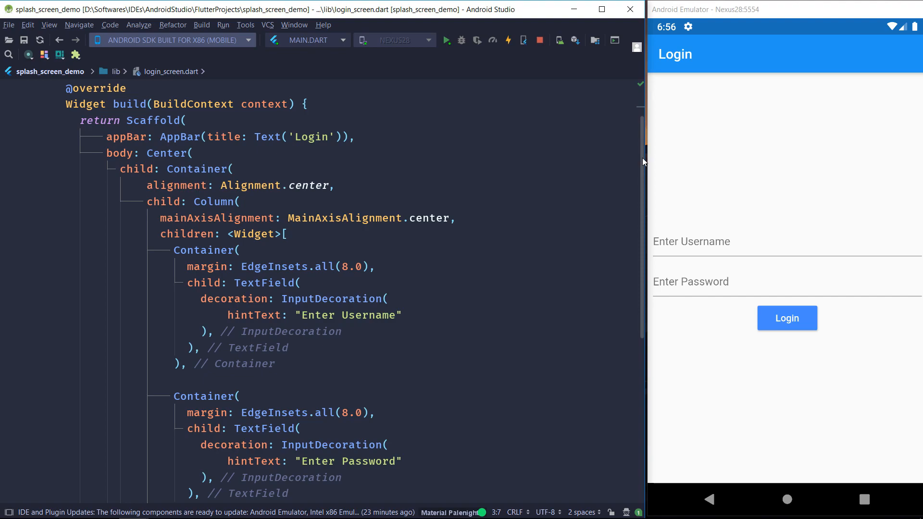
pyautogui.scroll(-3)
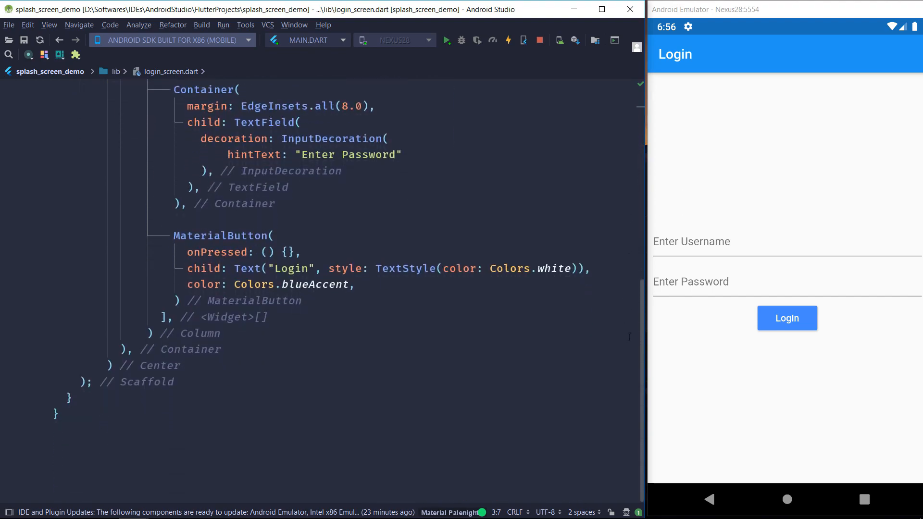
pyautogui.scroll(3)
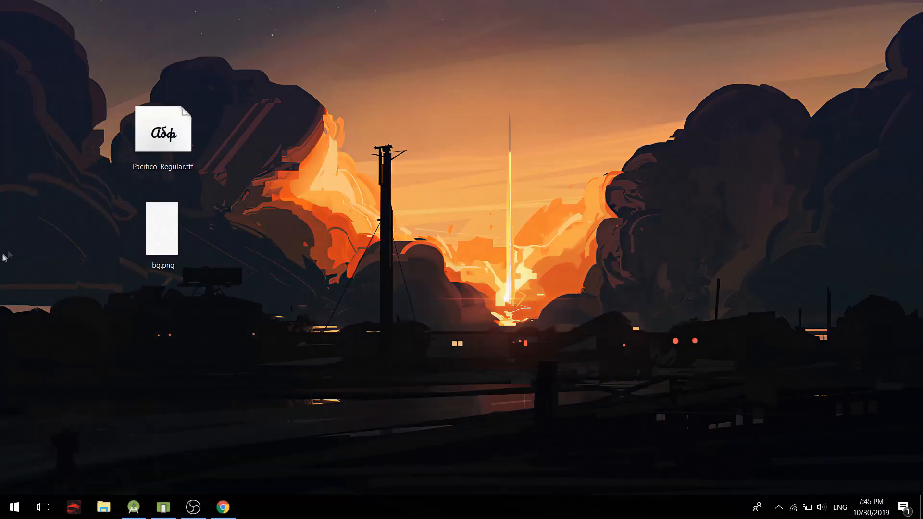
pyautogui.doubleClick(163, 129)
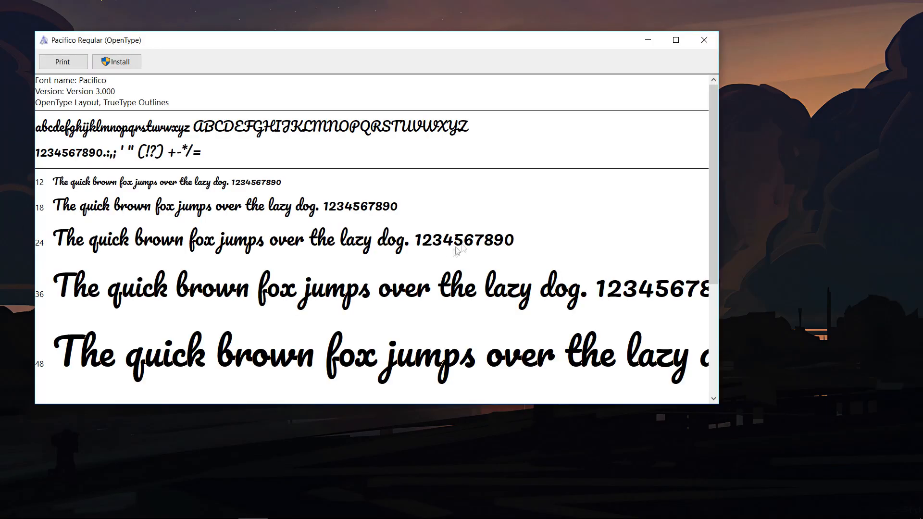
pyautogui.scroll(-3)
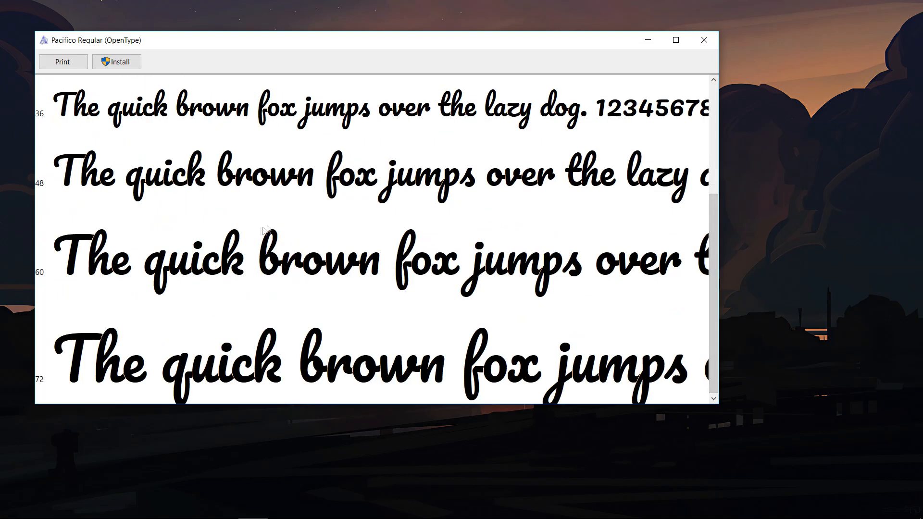
pyautogui.moveTo(448, 43)
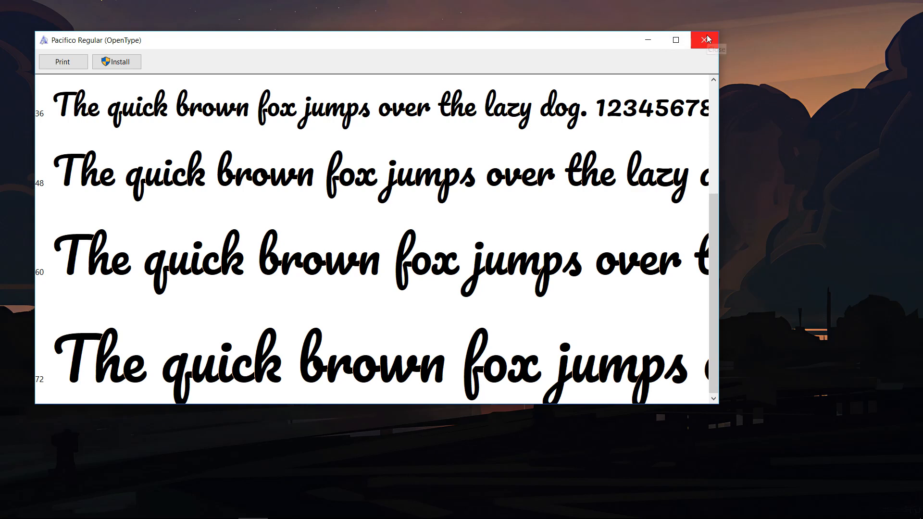
pyautogui.click(703, 40)
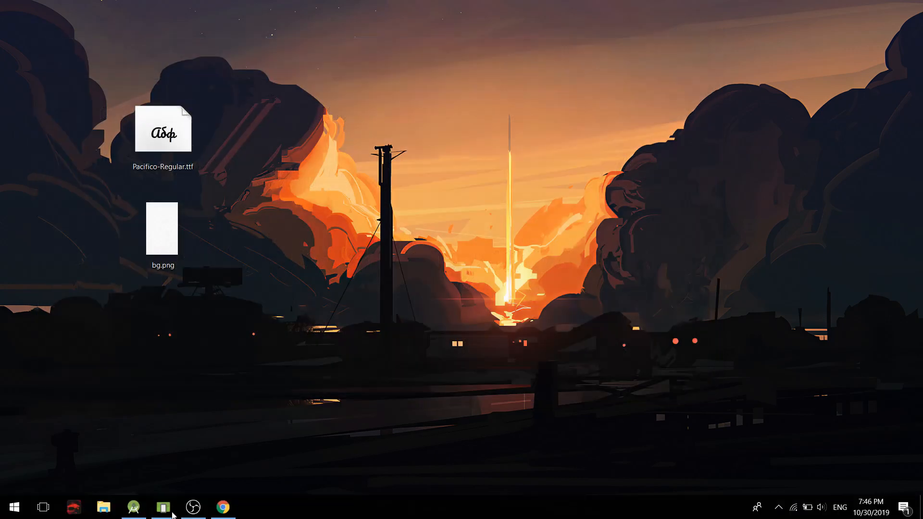
# Reselect the Pacifico family on Google Fonts and download it as a zip
pyautogui.click(222, 506)
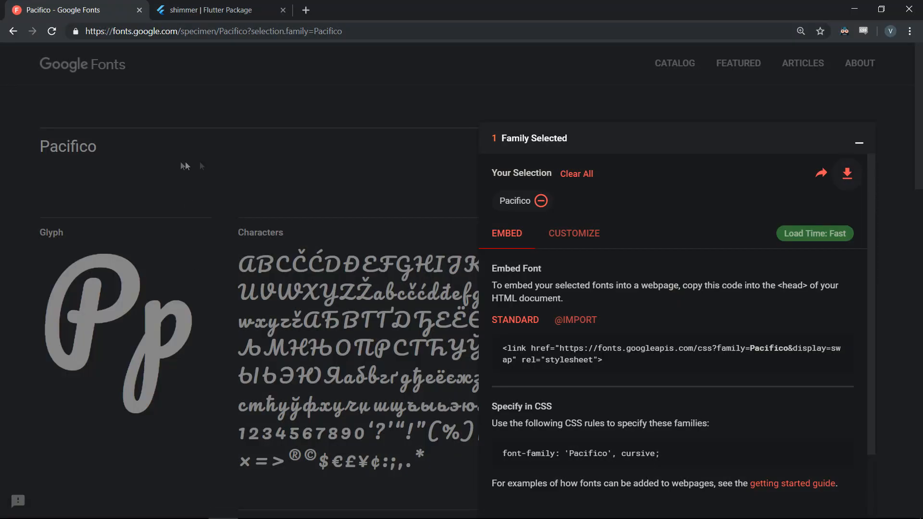
pyautogui.click(858, 142)
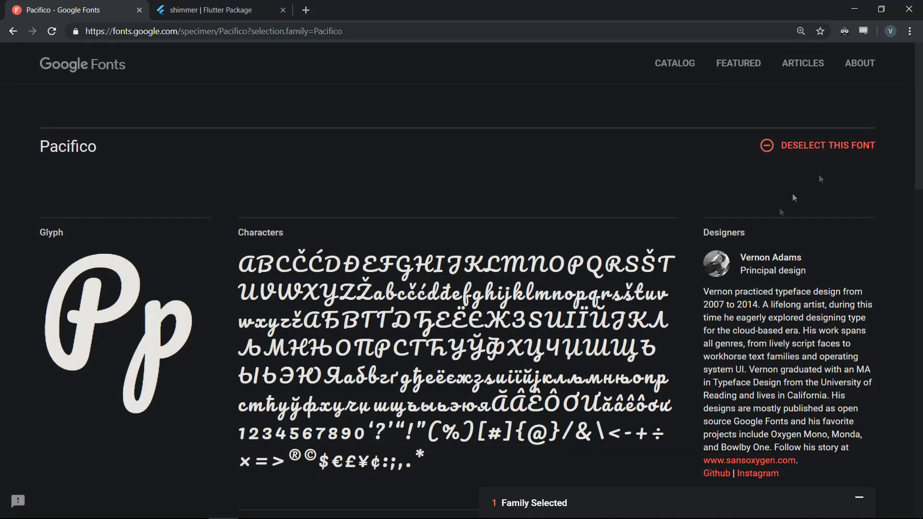
pyautogui.moveTo(635, 191)
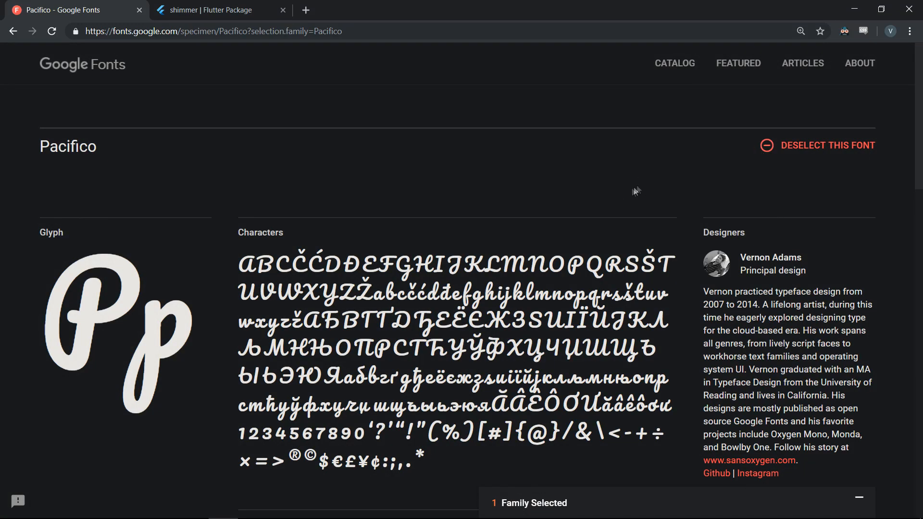
pyautogui.moveTo(766, 145)
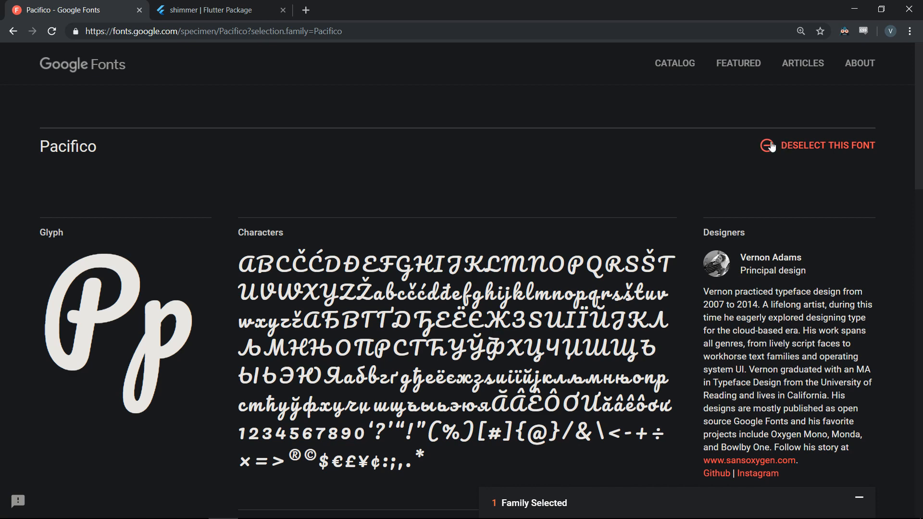
pyautogui.click(767, 145)
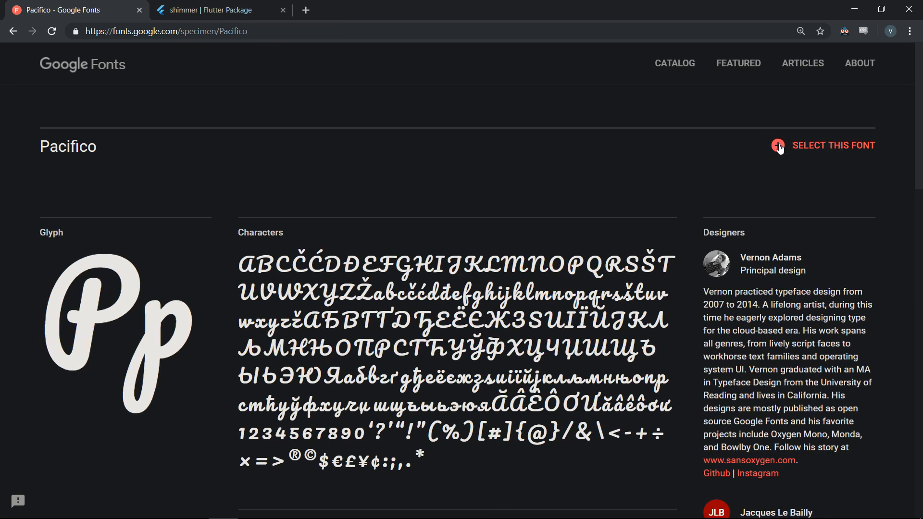
pyautogui.click(777, 145)
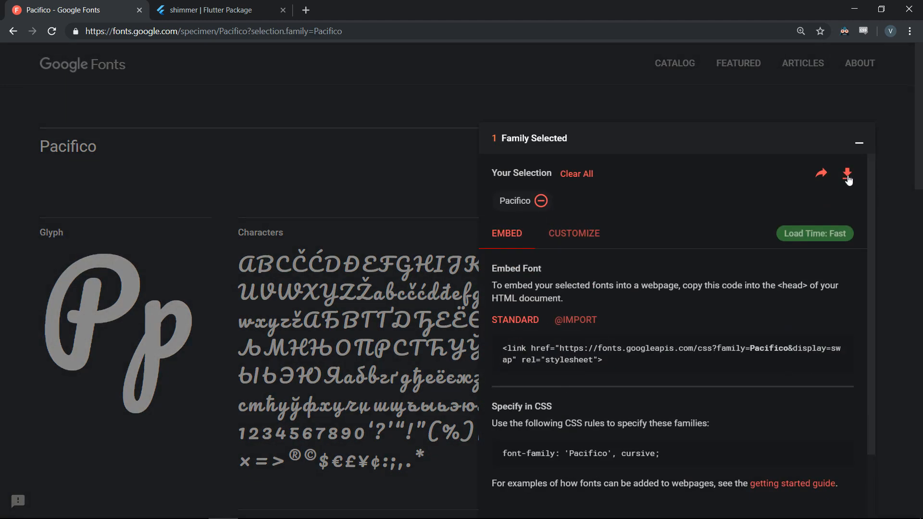
pyautogui.click(847, 176)
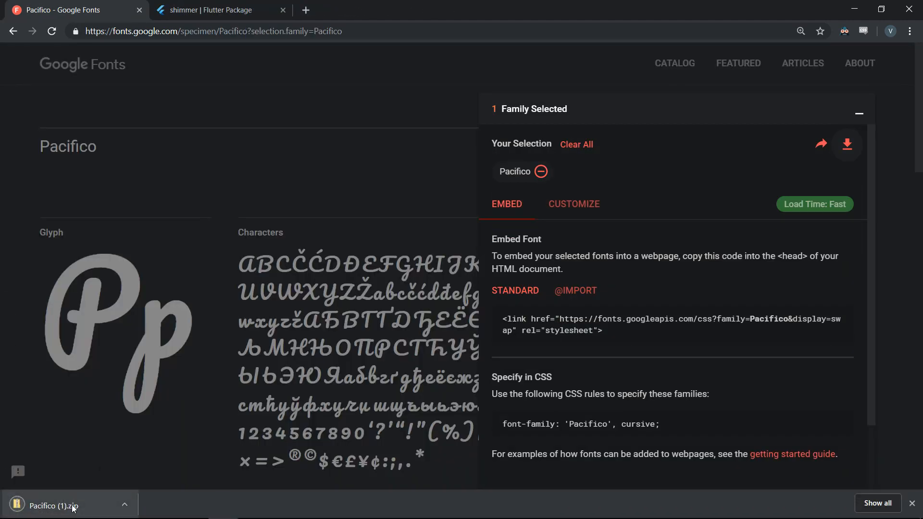
pyautogui.rightClick(163, 132)
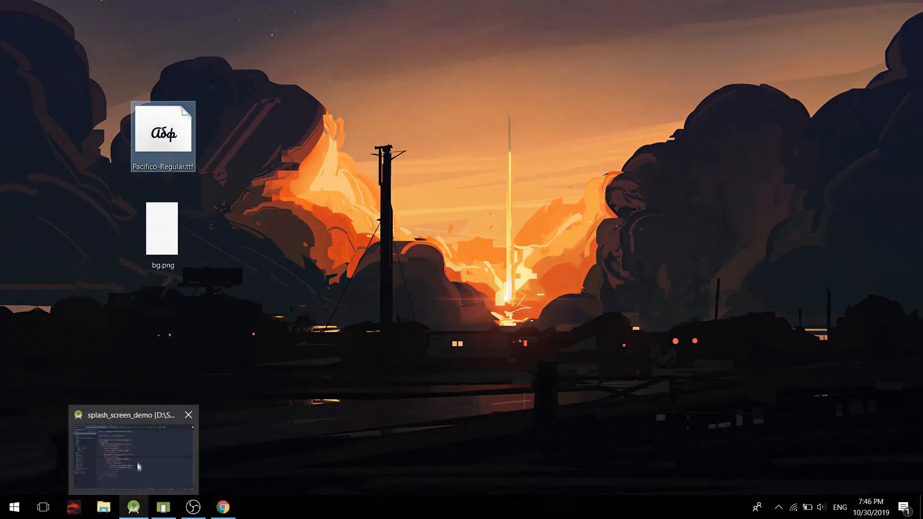
# Create assets and fonts folders and copy Pacifico-Regular.ttf into assets/fonts
pyautogui.click(132, 450)
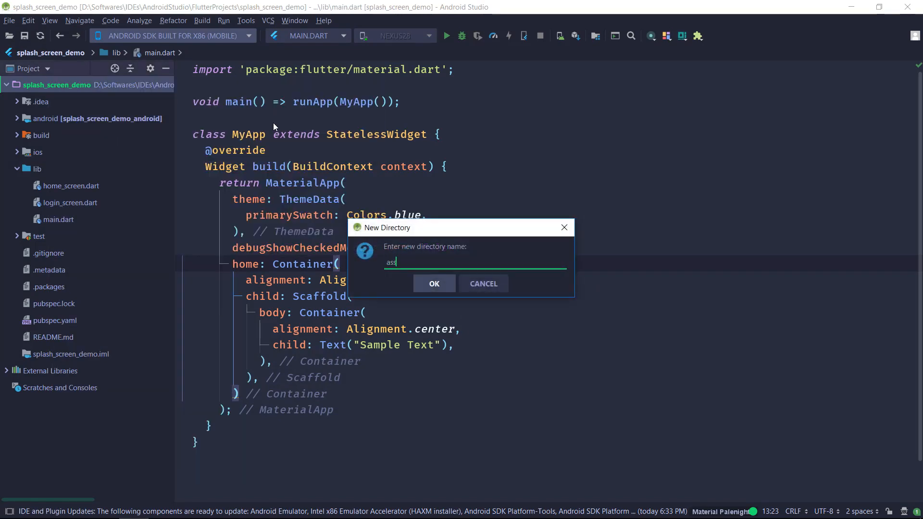
pyautogui.click(434, 283)
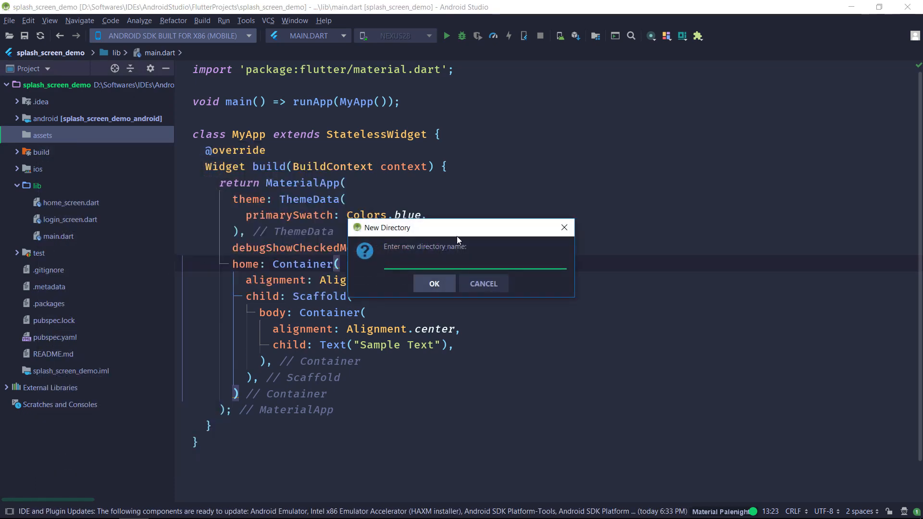
pyautogui.write('fonts')
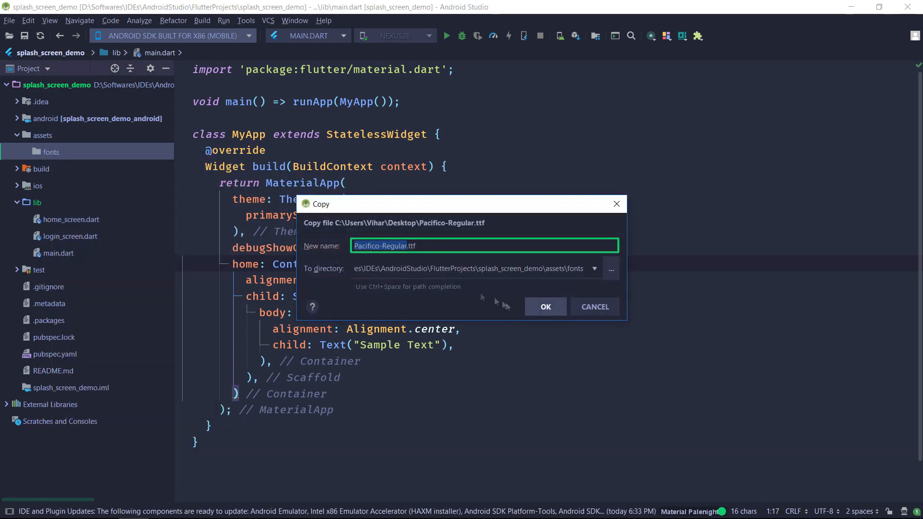
pyautogui.click(545, 307)
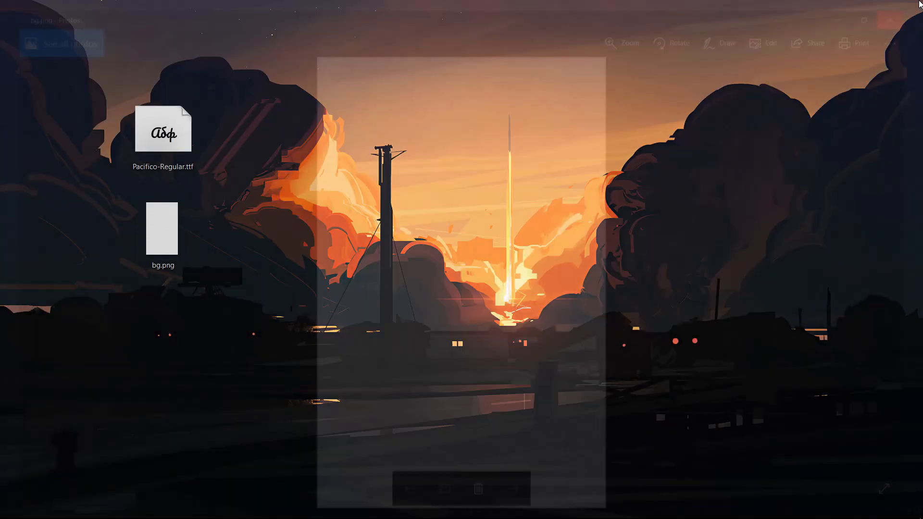
pyautogui.rightClick(163, 229)
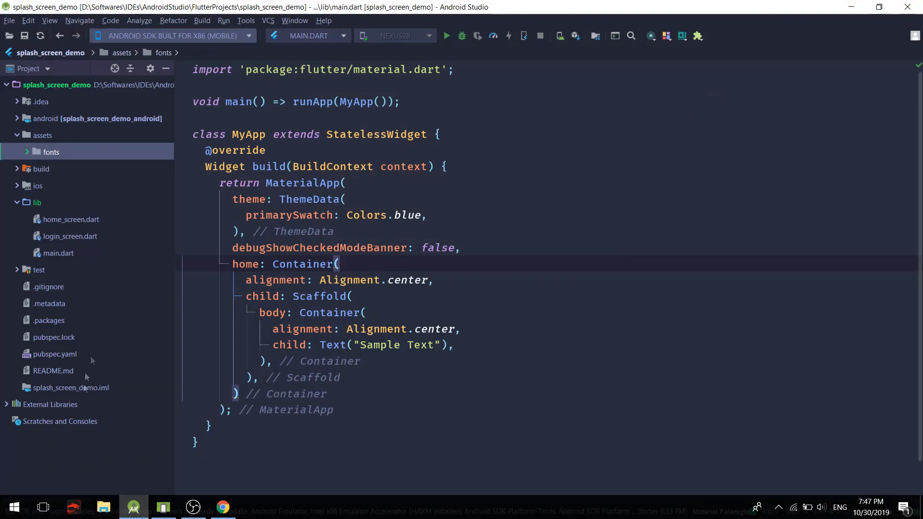
pyautogui.rightClick(42, 134)
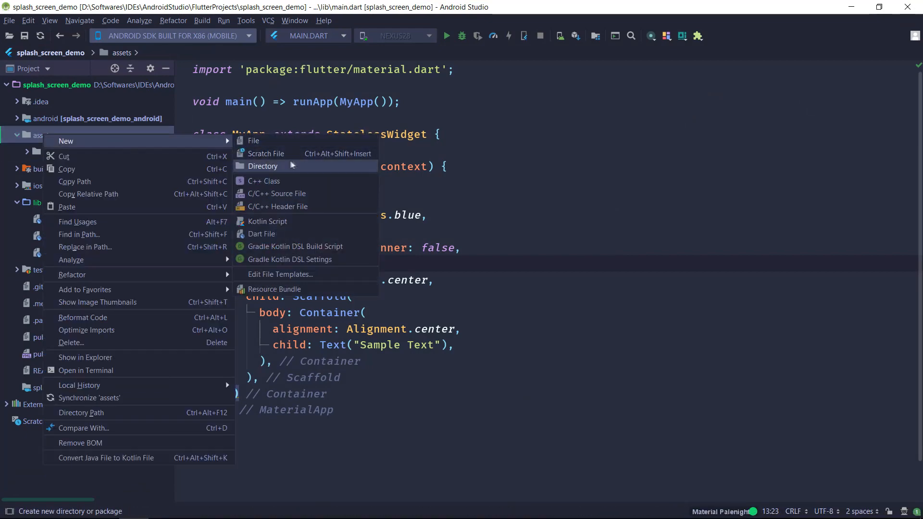
pyautogui.click(263, 165)
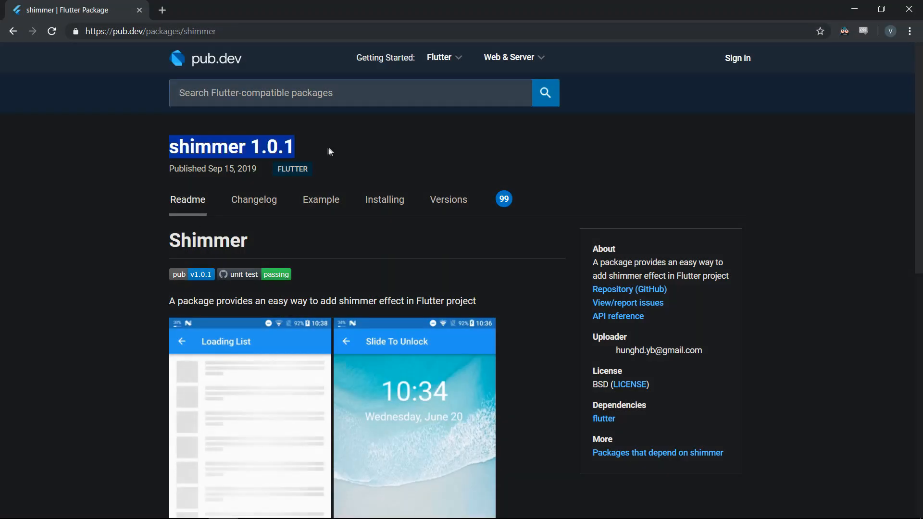
# Scroll down the shimmer 1.0.1 package page on pub.dev
pyautogui.scroll(-3)
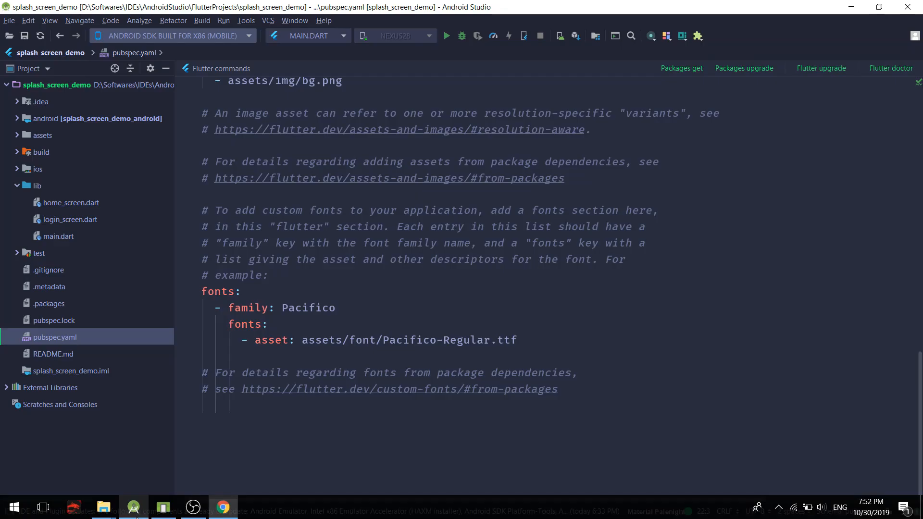
# Reopen pubspec.yaml and start an 'assets:' section under its comment
pyautogui.scroll(3)
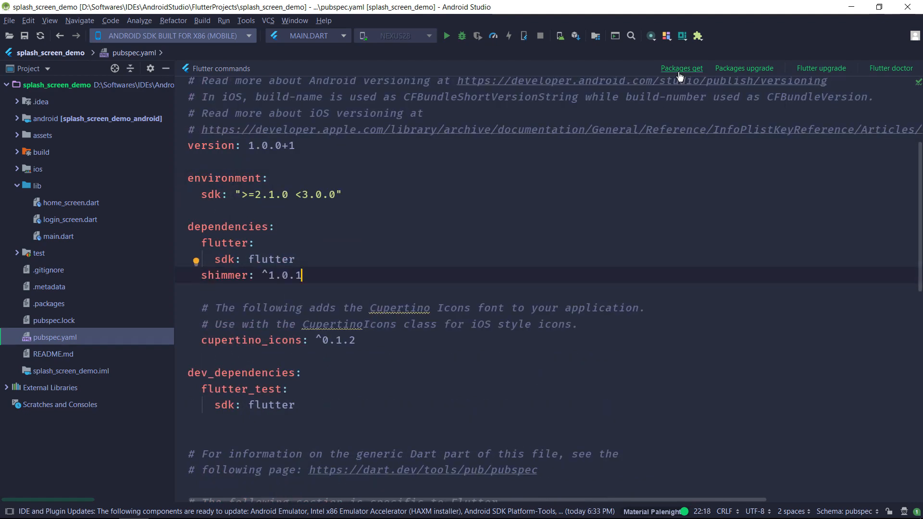
pyautogui.click(681, 68)
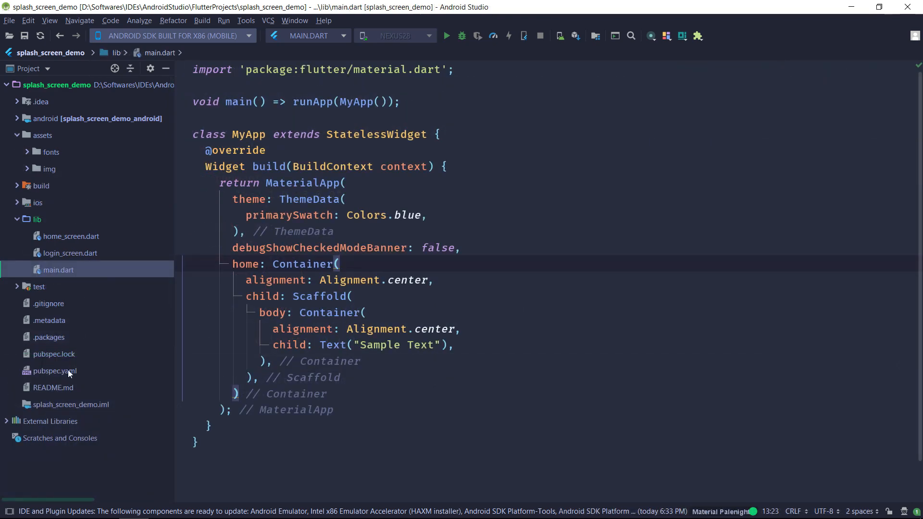
pyautogui.click(55, 371)
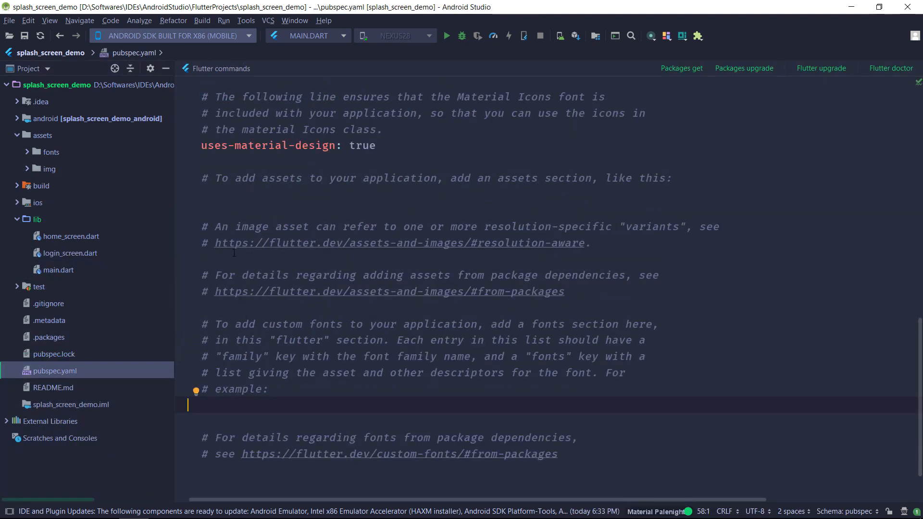
pyautogui.click(223, 194)
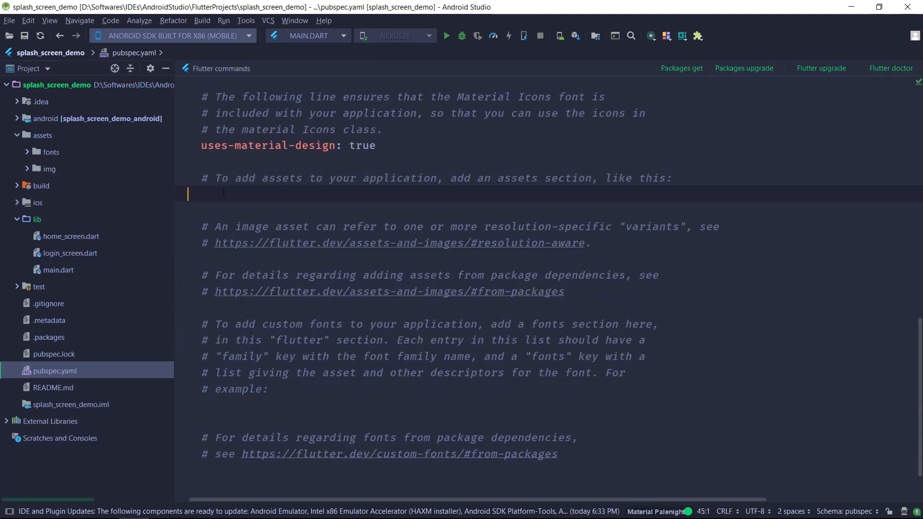
pyautogui.write('assets:')
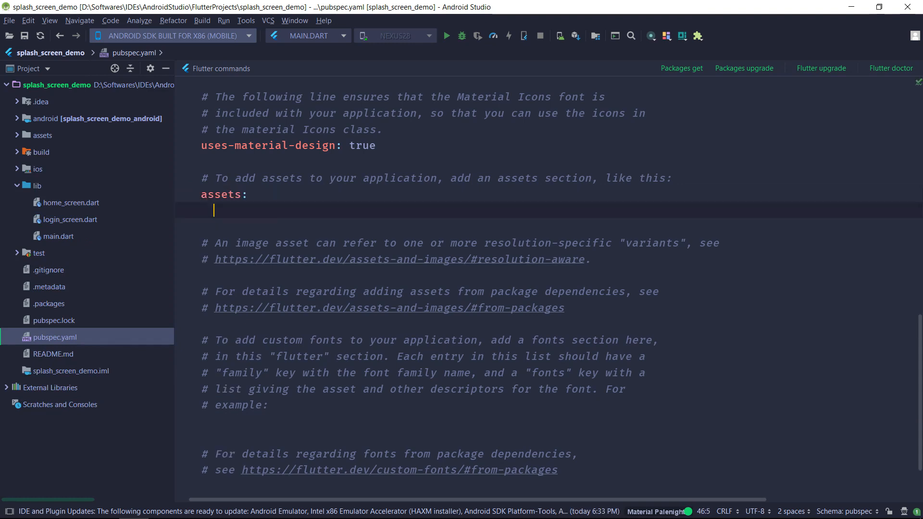
# Add the '- assets/img/bg.png' entry and run Packages get
pyautogui.write('- assets/')
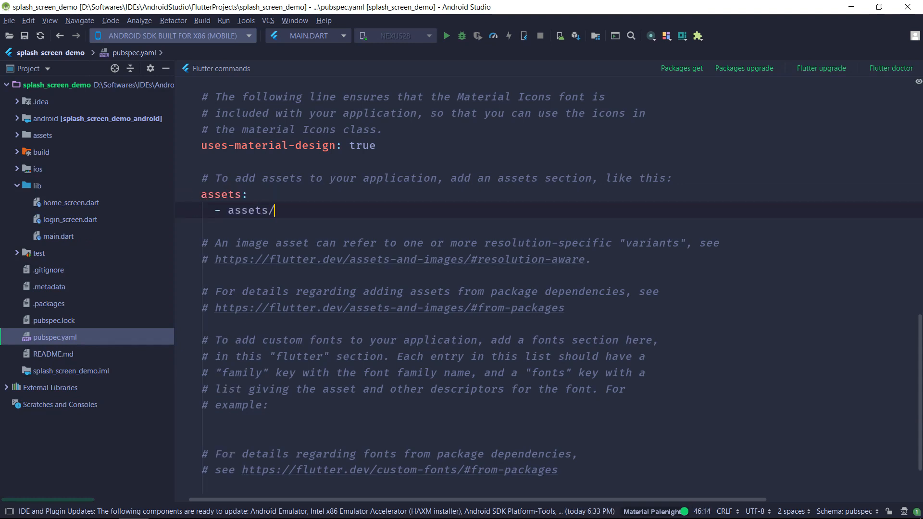
pyautogui.write('img/bg.pnh')
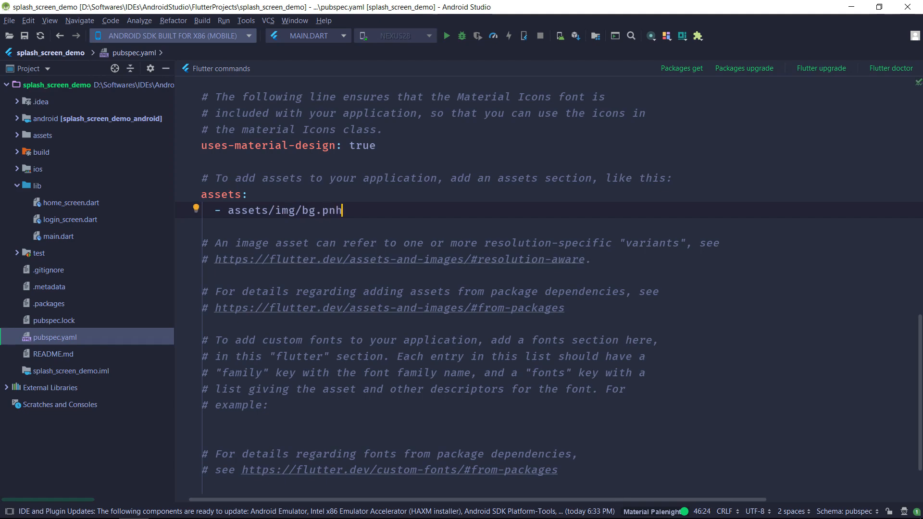
pyautogui.write('g')
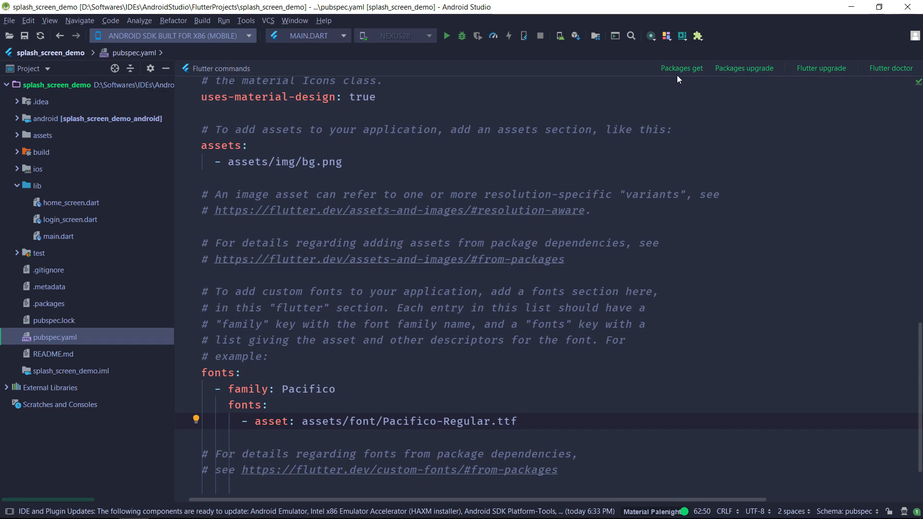
pyautogui.click(681, 68)
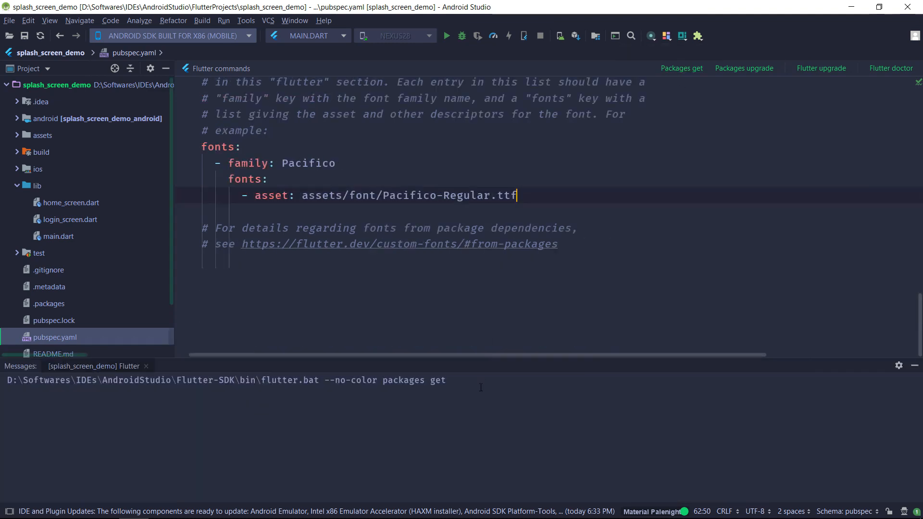
pyautogui.click(681, 68)
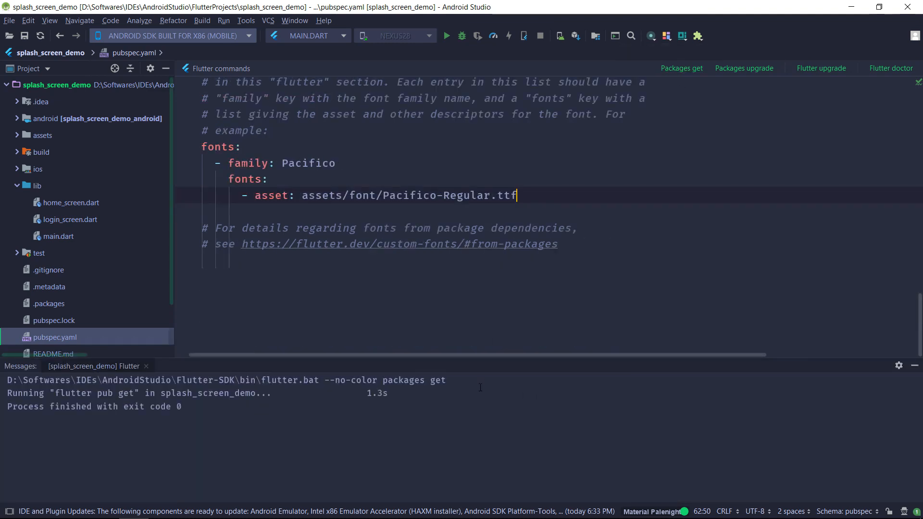
# Create splash_screen.dart in lib and import dart:async
pyautogui.rightClick(35, 185)
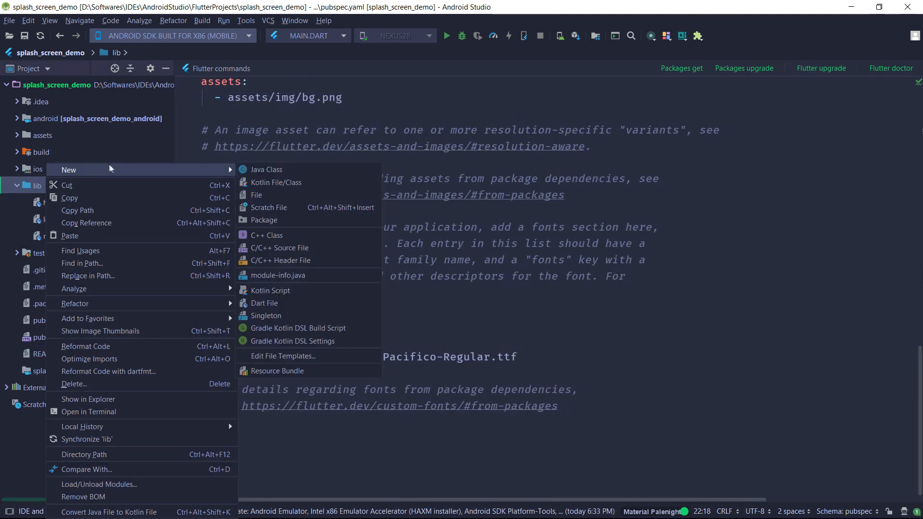
pyautogui.click(264, 303)
pyautogui.write('splash_screen')
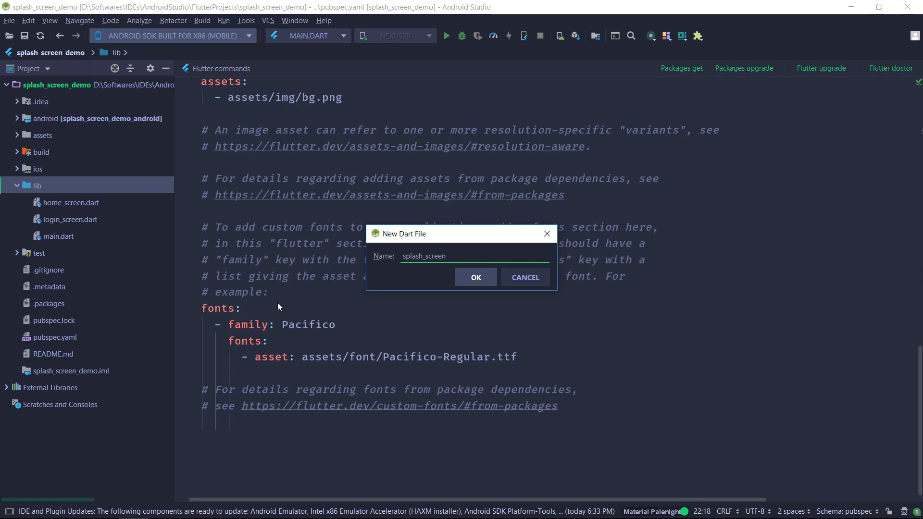
pyautogui.click(476, 277)
pyautogui.write("import 'dart';")
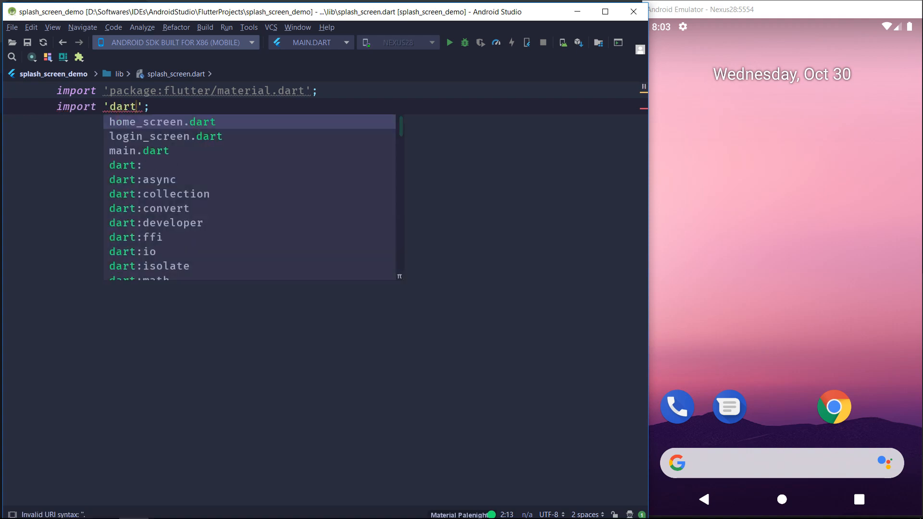
pyautogui.click(143, 179)
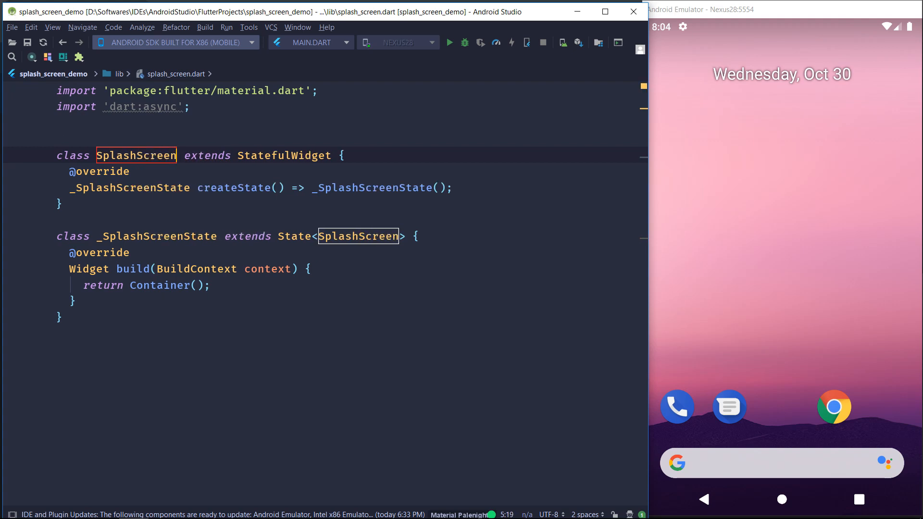
# Return a Scaffold with a Container holding a centred Stack of Image.asset('assets/img/bg.png')
pyautogui.click(198, 285)
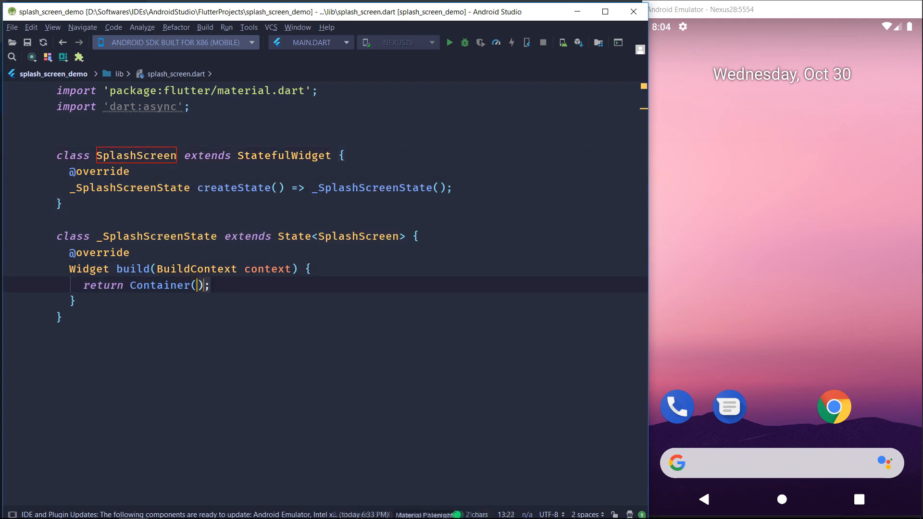
pyautogui.write('Scaffold')
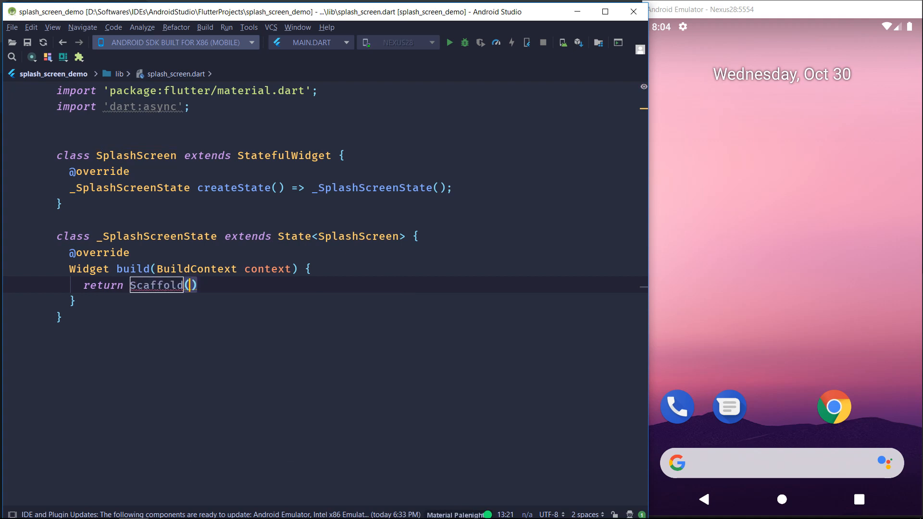
pyautogui.write('c')
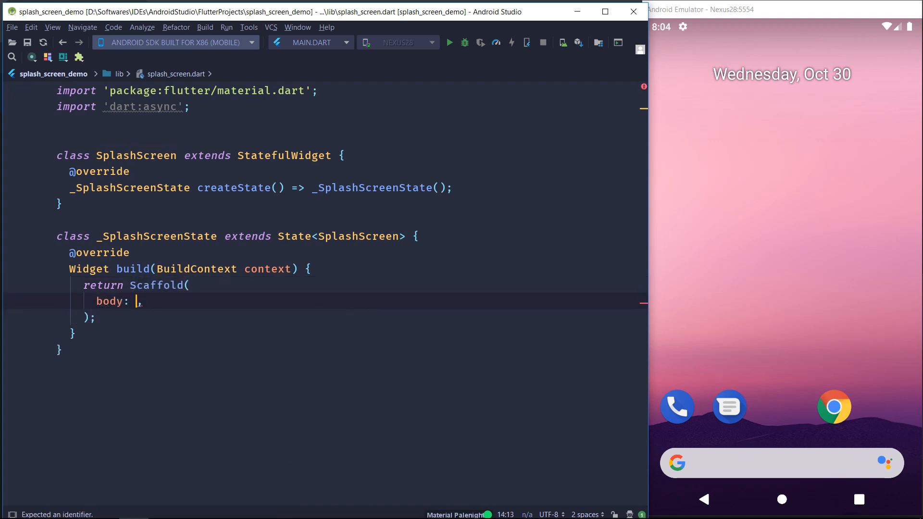
pyautogui.write('Container(')
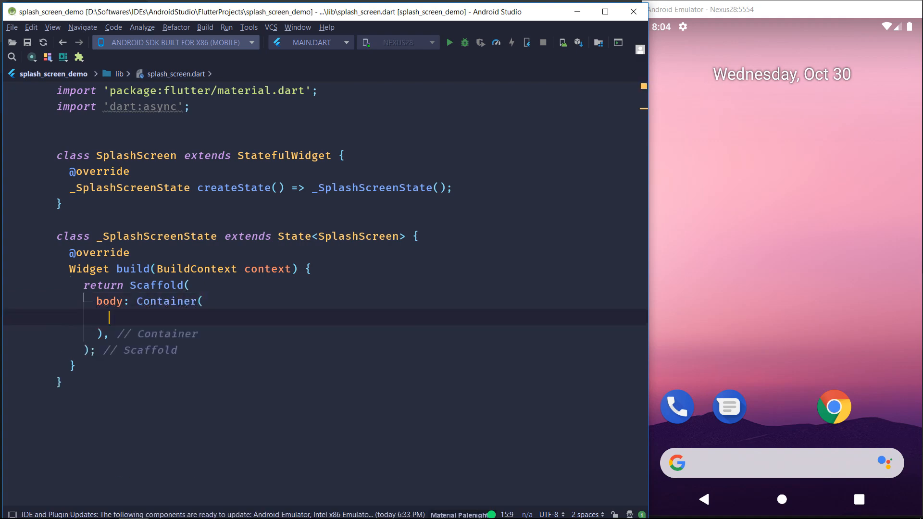
pyautogui.write('child: Stack(')
pyautogui.write('alignment: Alignment.,')
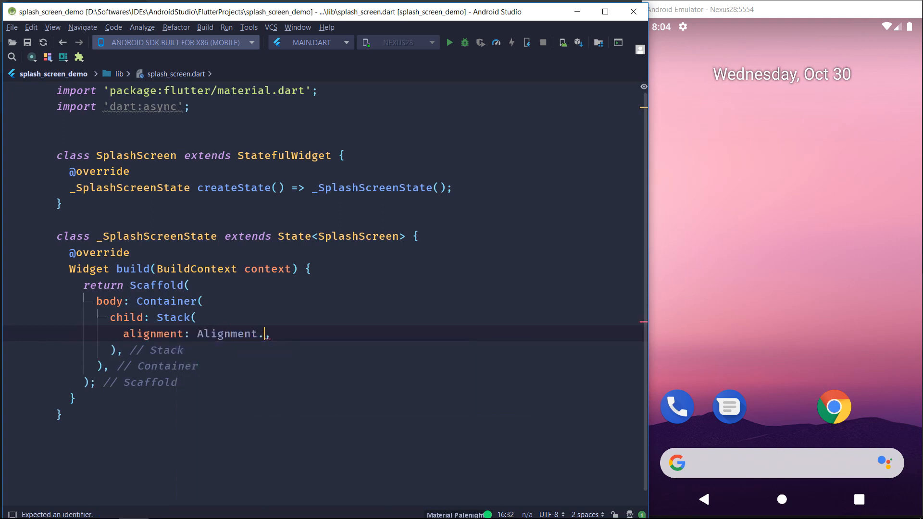
pyautogui.write('center')
pyautogui.write('children: <Widget>[')
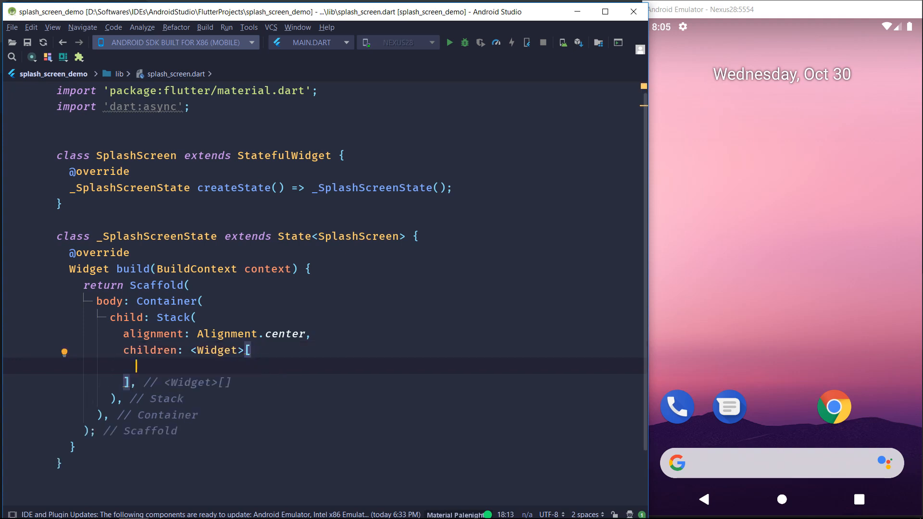
pyautogui.write('I')
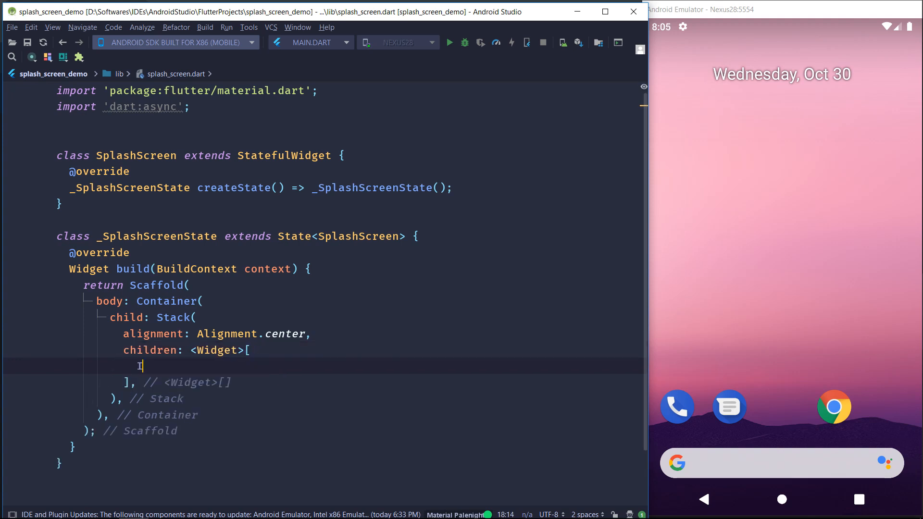
pyautogui.write("Image.asset('a')")
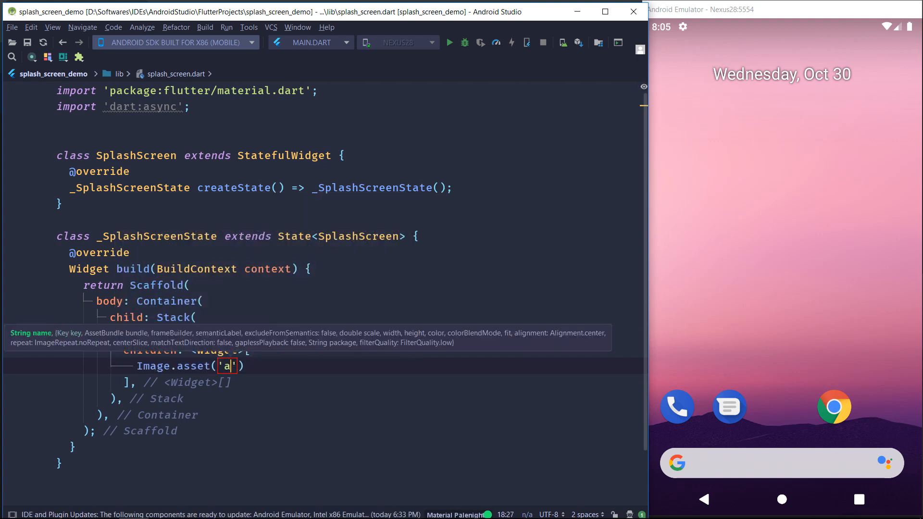
pyautogui.write('ssets/img/bg')
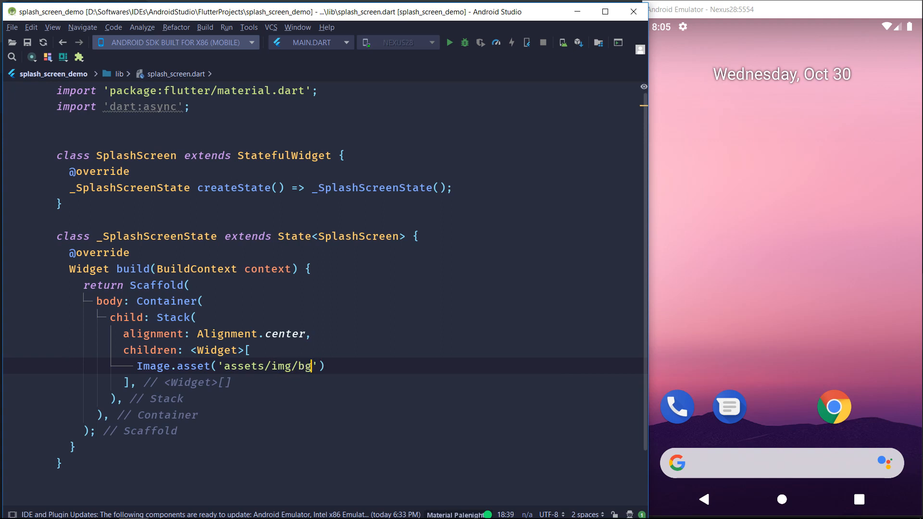
pyautogui.write('.png')
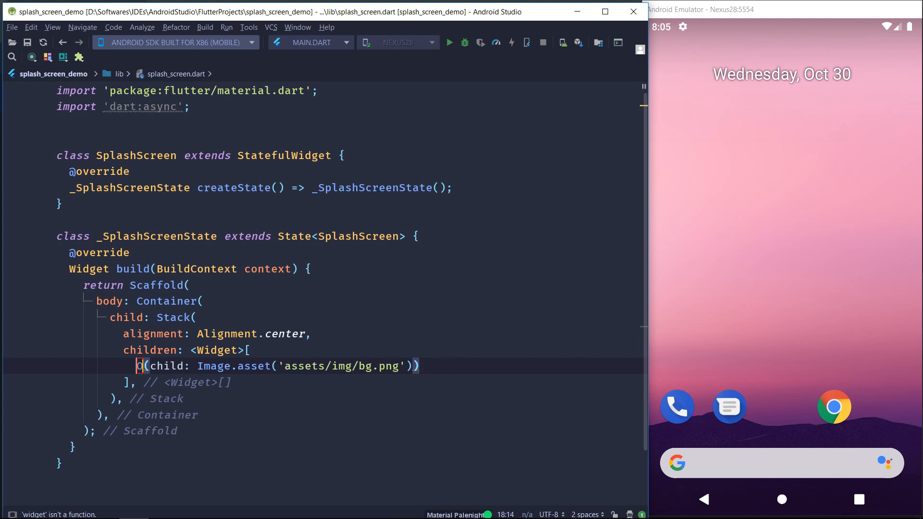
# Wrap the background image in an Opacity widget set to 0.5
pyautogui.write('Opacity')
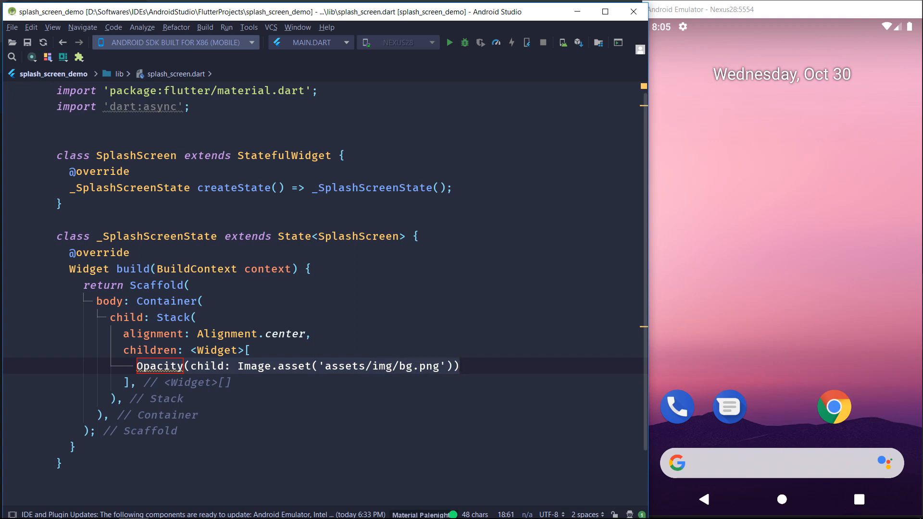
pyautogui.doubleClick(206, 365)
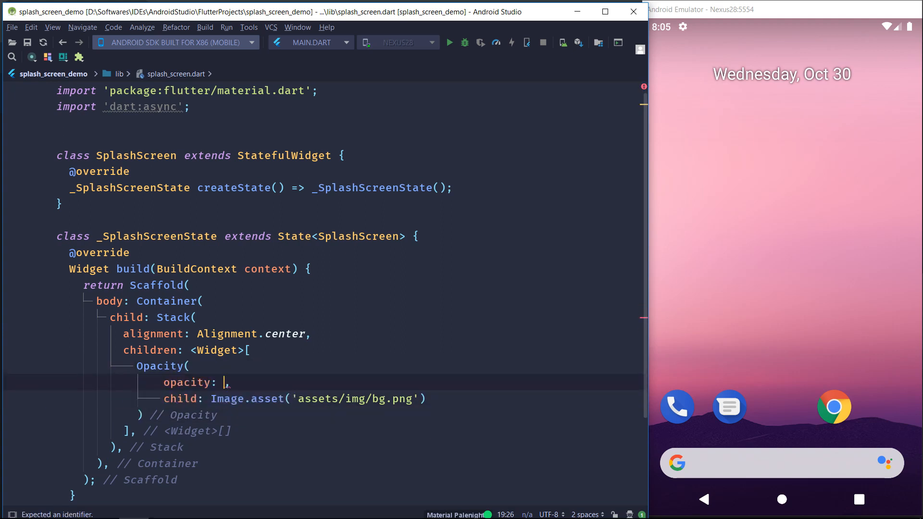
pyautogui.write('0.5')
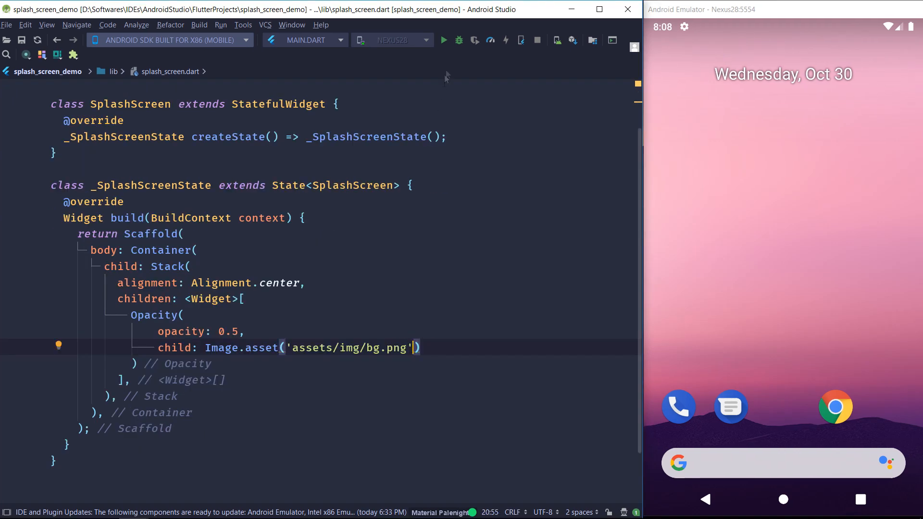
# Run the app on the emulator, hide the Run window, and open main.dart
pyautogui.click(443, 40)
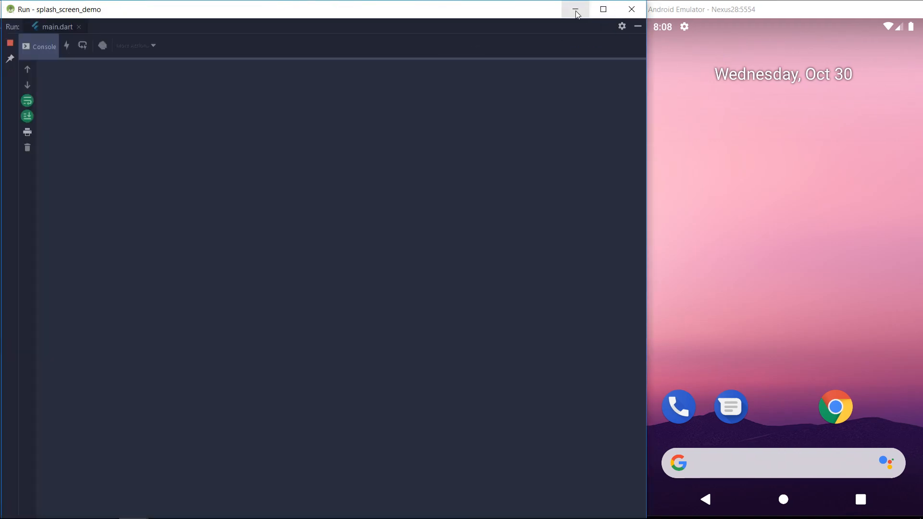
pyautogui.click(574, 9)
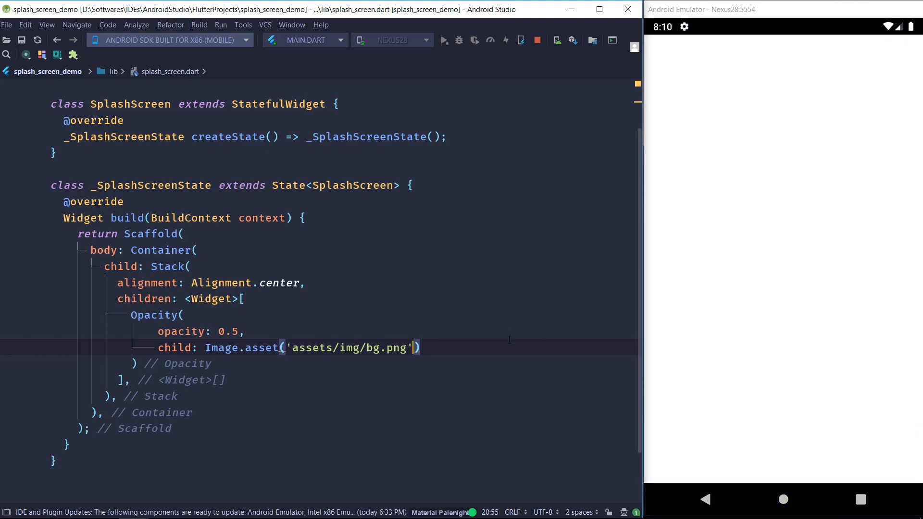
pyautogui.moveTo(523, 343)
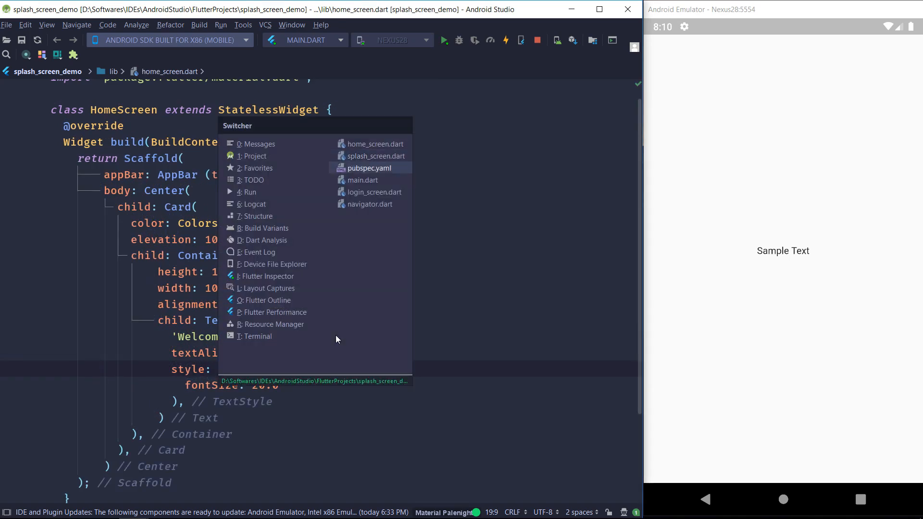
pyautogui.click(375, 156)
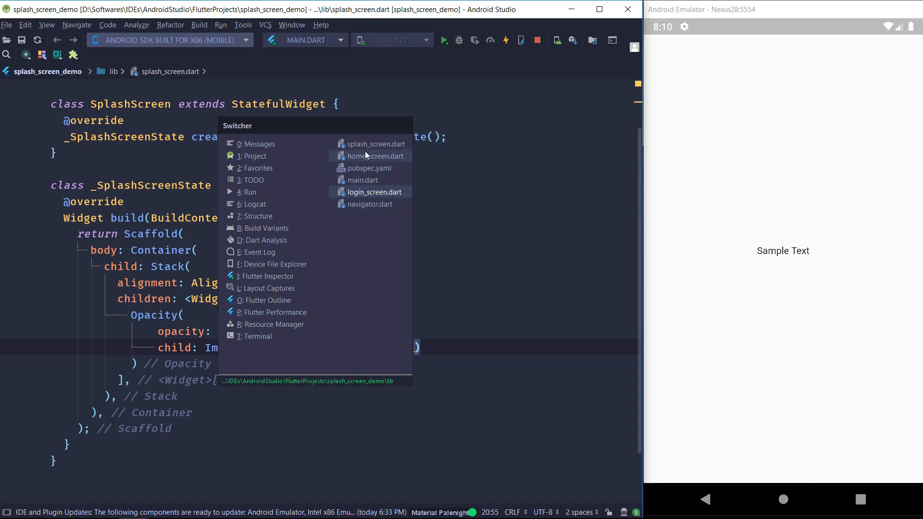
pyautogui.click(364, 180)
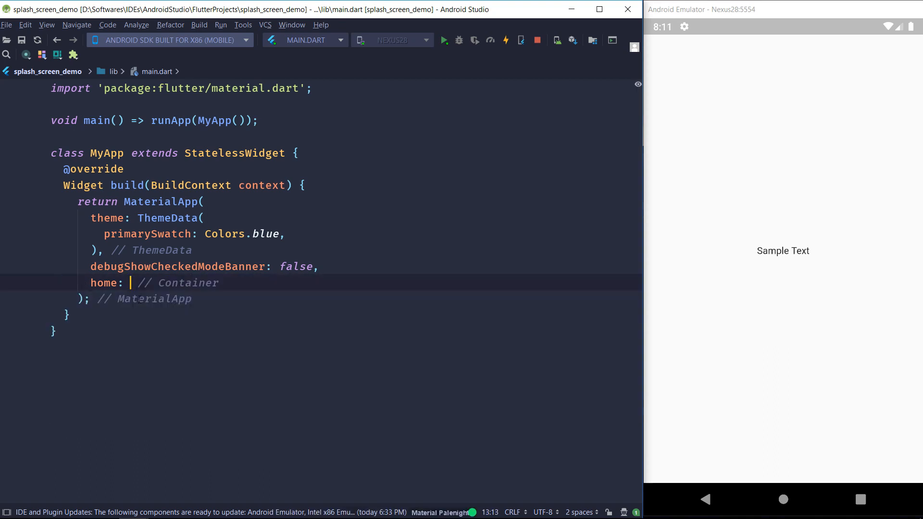
# Set SplashScreen() as the MaterialApp home in main.dart
pyautogui.write('SplashScreen(')
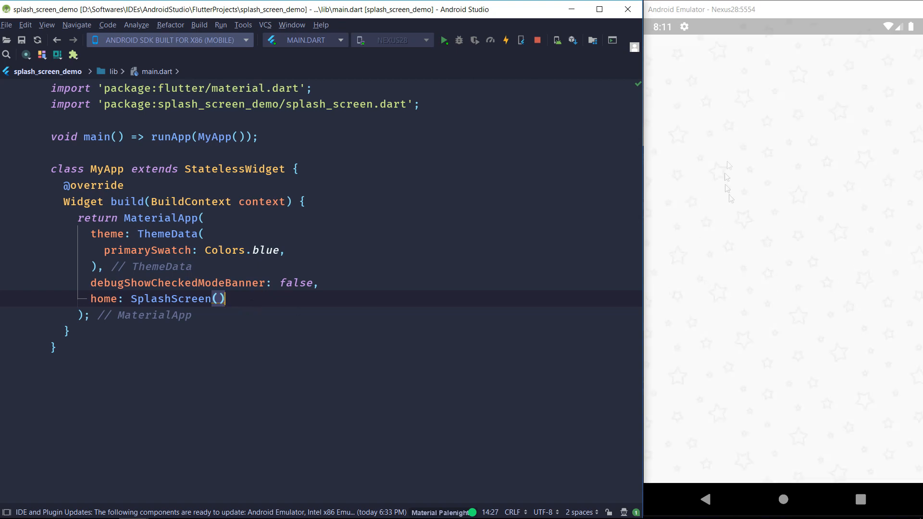
pyautogui.moveTo(786, 222)
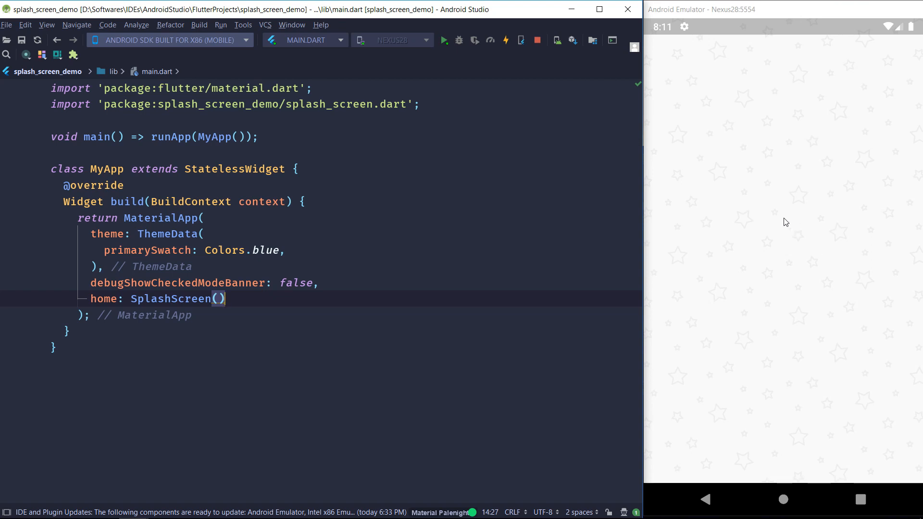
pyautogui.moveTo(728, 291)
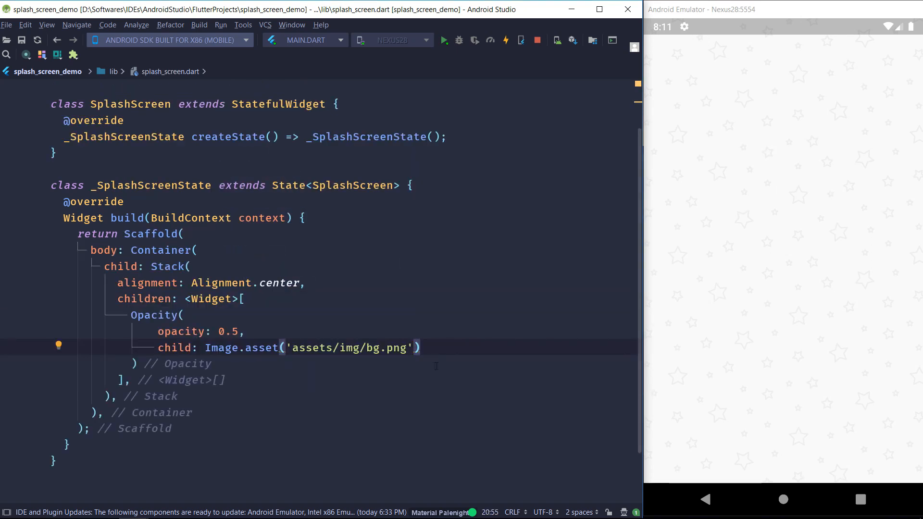
# Add Shimmer.fromColors after the Opacity background with colours 0xff7f00ff/0xffe100ff and Container child
pyautogui.write(',')
pyautogui.press('enter')
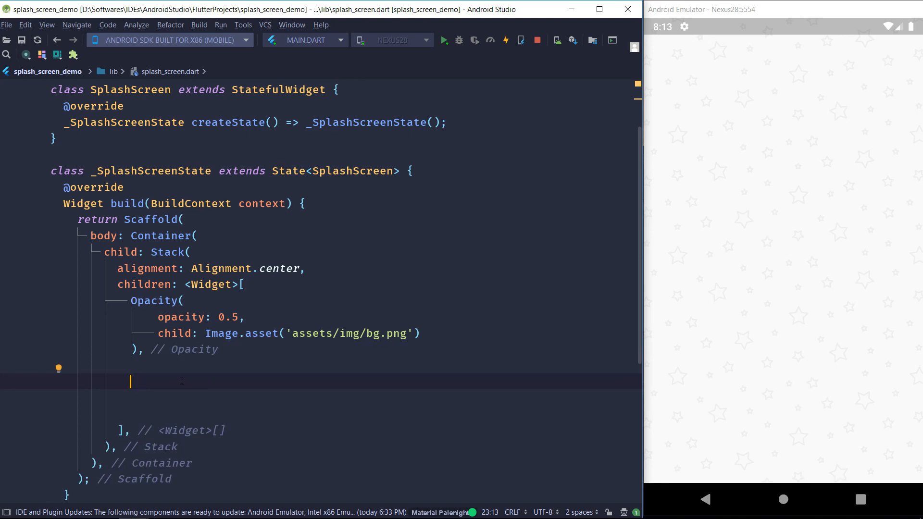
pyautogui.write('Shimmer.from')
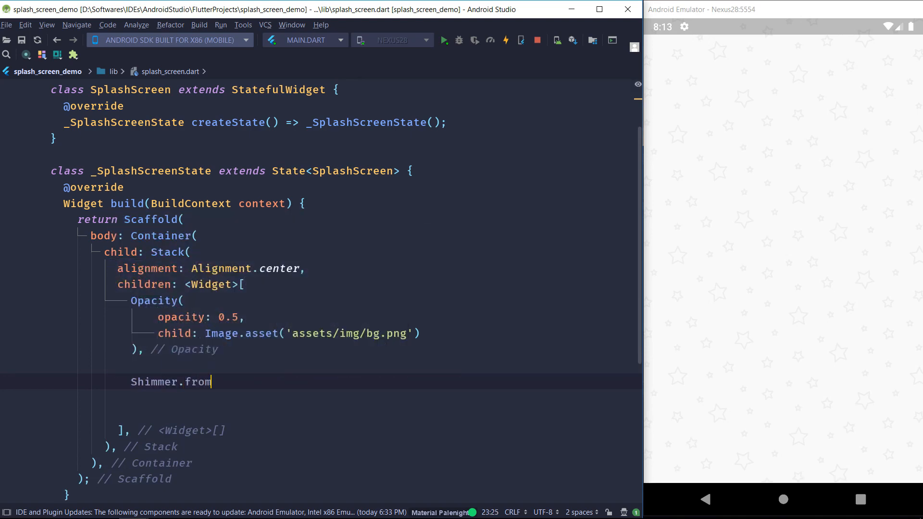
pyautogui.write('Colors(')
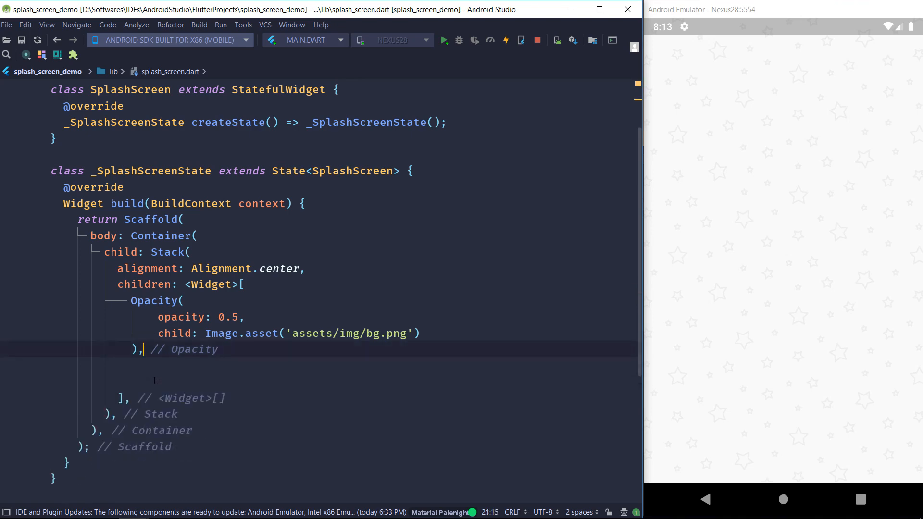
pyautogui.write('Shimmer')
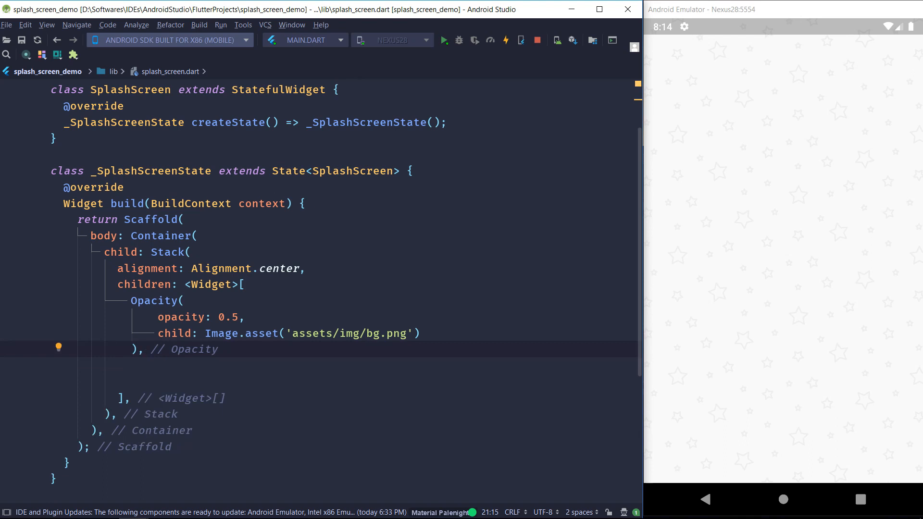
pyautogui.write('Shimmer.fromColors')
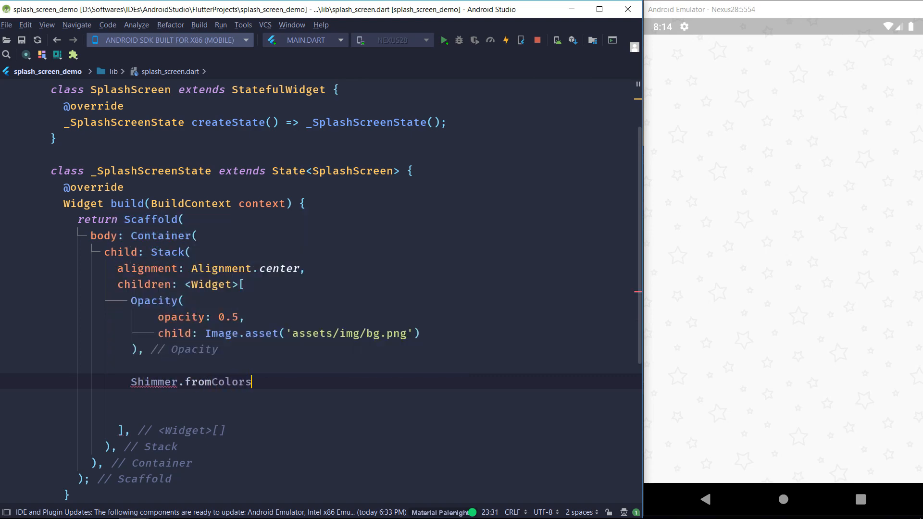
pyautogui.write('()')
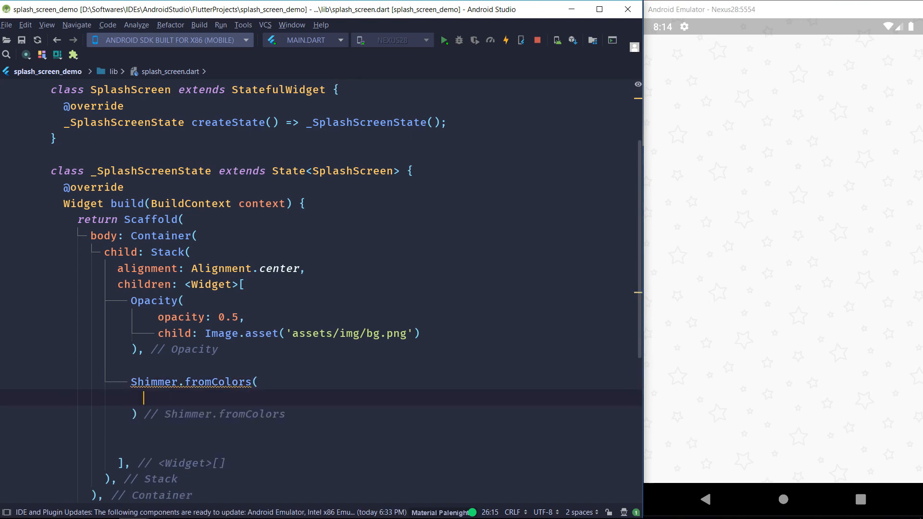
pyautogui.write('baseColor: ,')
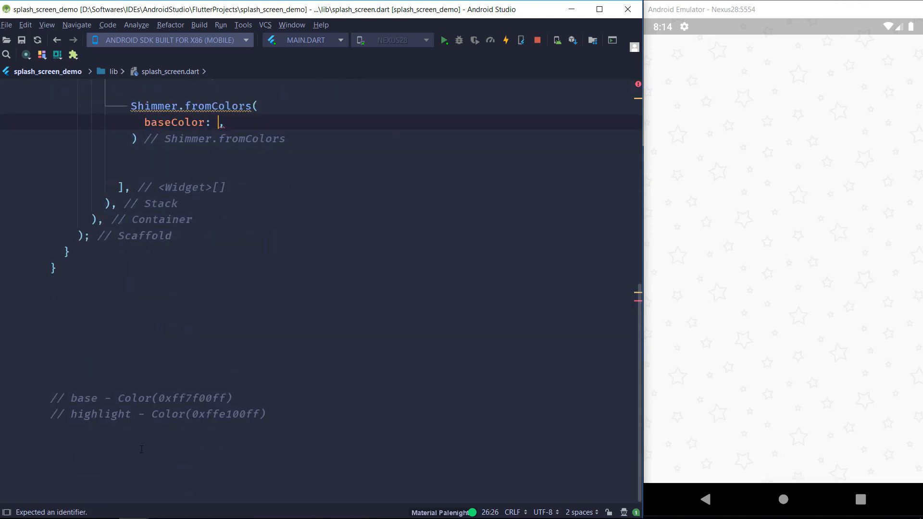
pyautogui.scroll(3)
pyautogui.write('Color(0xff7f00ff')
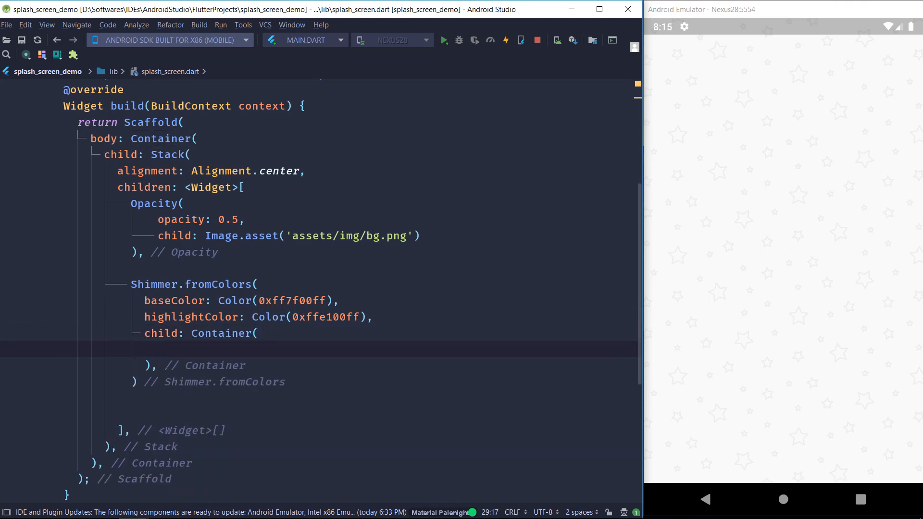
# Add a 'Vicon' Text with a size-90.0 Pacifico TextStyle and begin its shadows list
pyautogui.write('Text(')
pyautogui.write('st')
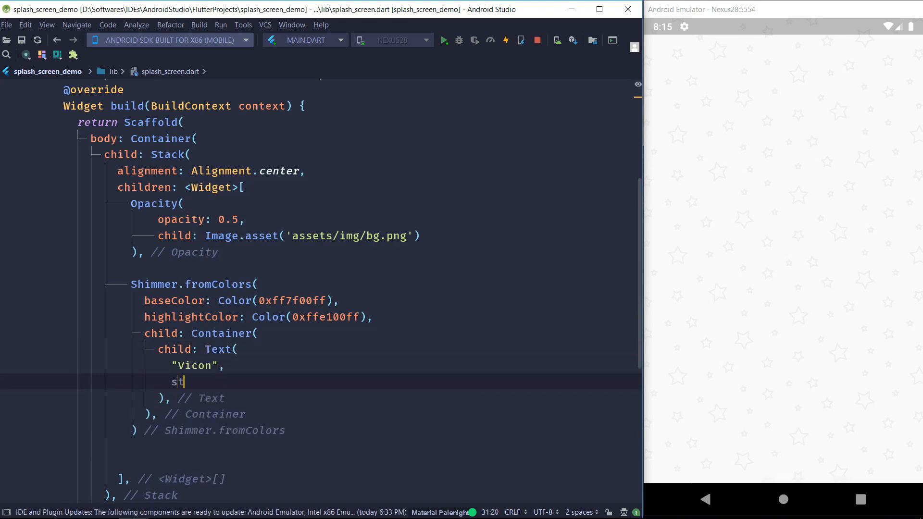
pyautogui.write('yle: TextStyle(')
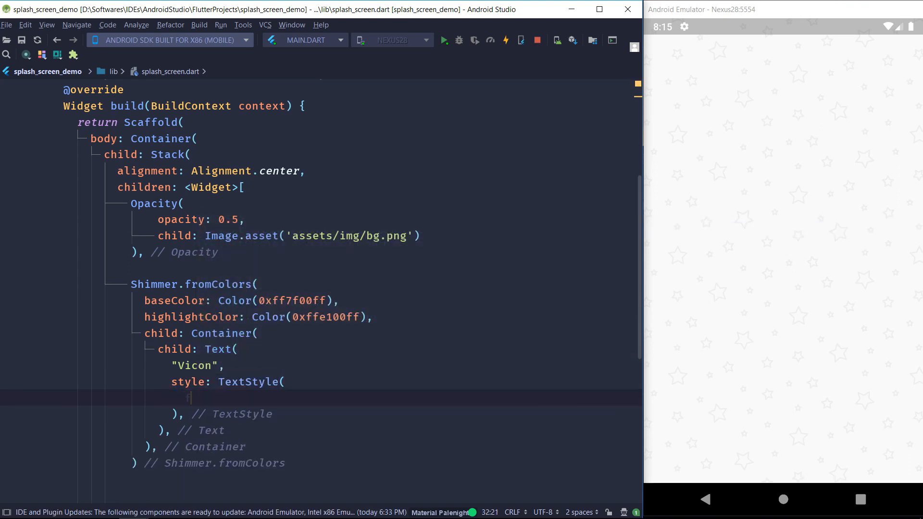
pyautogui.write('fontSize:')
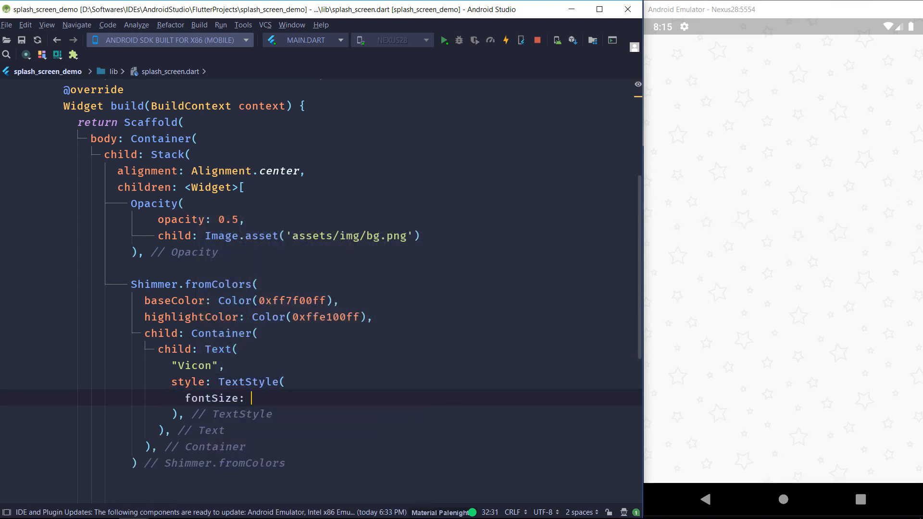
pyautogui.write('90.0,')
pyautogui.write("fontFamily: 'Pacifico")
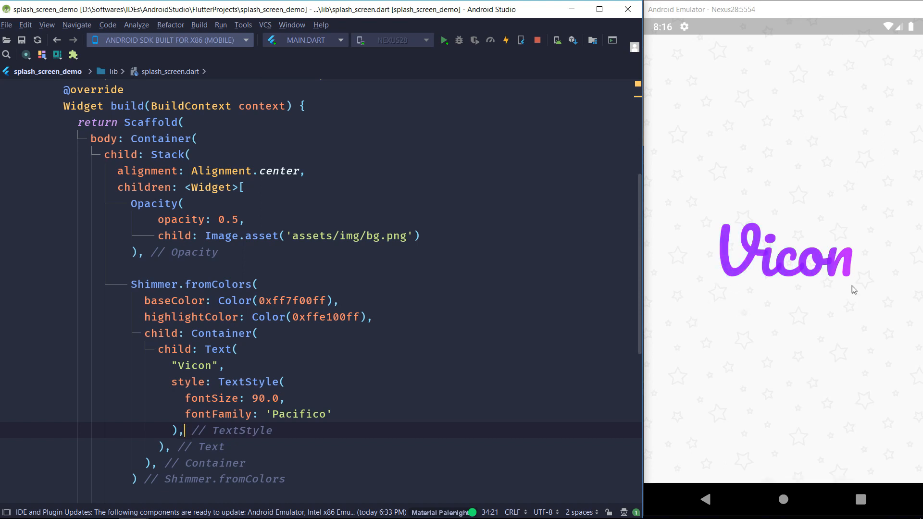
pyautogui.write('shadows: <Shadow>[')
pyautogui.write('c')
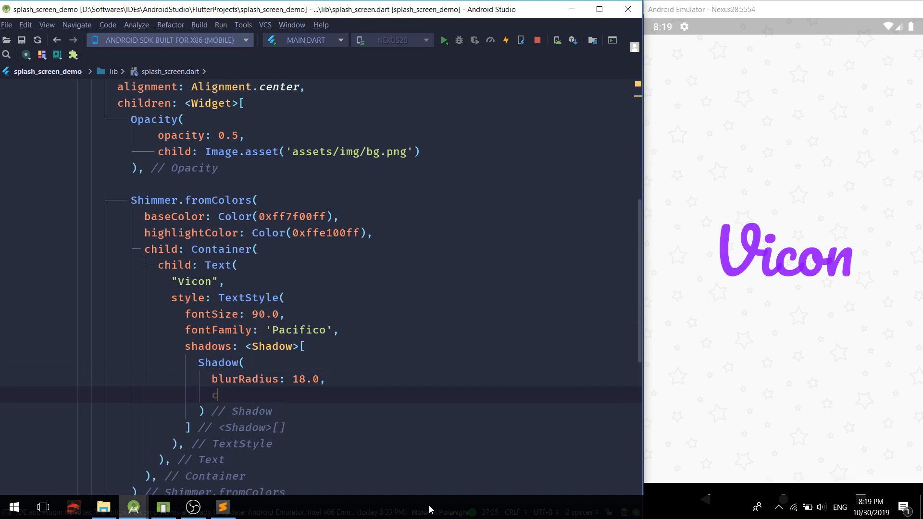
# Give the text shadow a black87 colour and an Offset.fromDirection offset of 120
pyautogui.write('olor: Colors.')
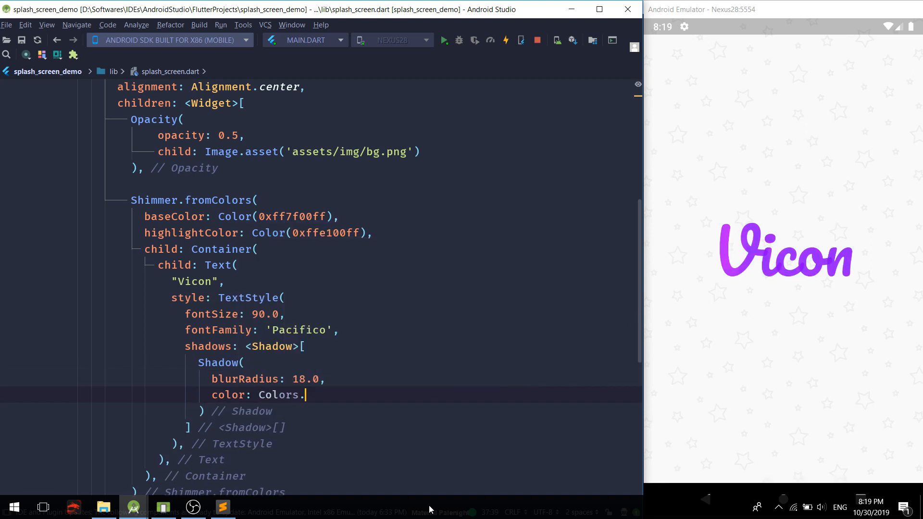
pyautogui.write('black87,')
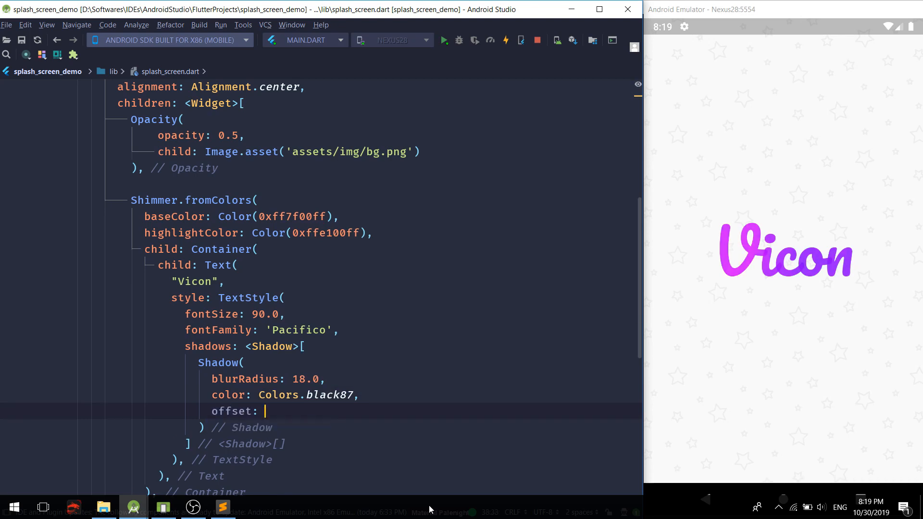
pyautogui.write('Offset.fromDirection(120,')
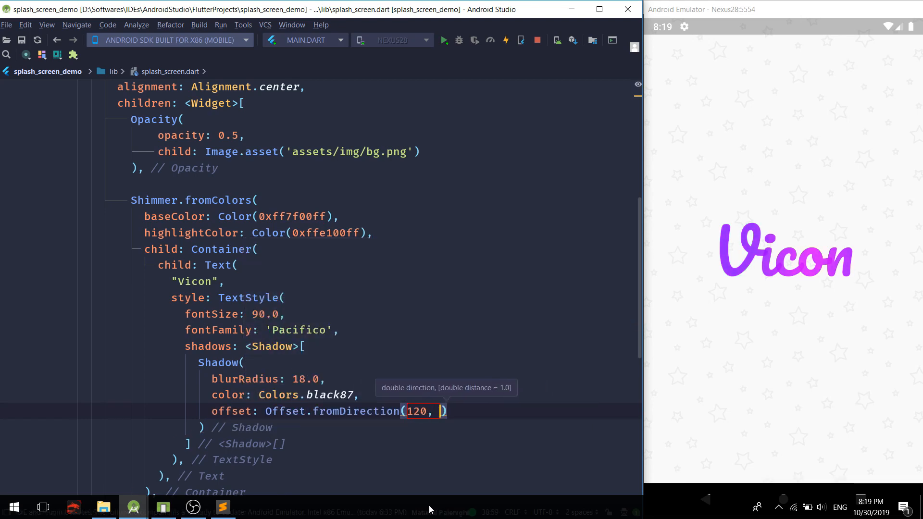
pyautogui.write('12')
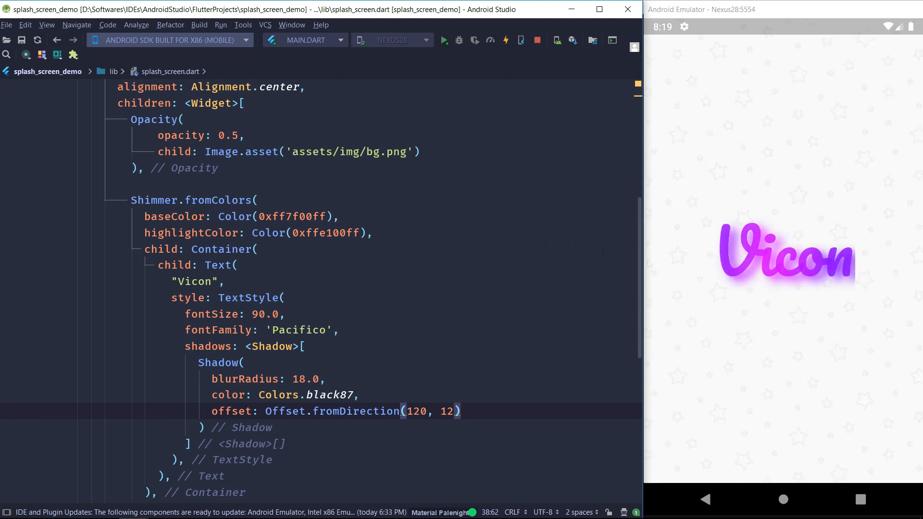
# Add padding: EdgeInsets.all(16.0) to the Shimmer's Container
pyautogui.write('pa')
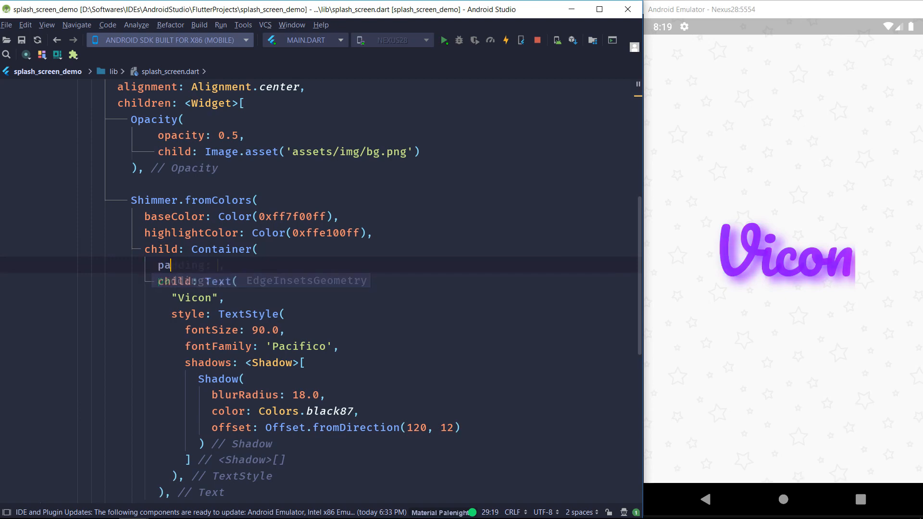
pyautogui.write('padding: EdgeInsets.all(value),')
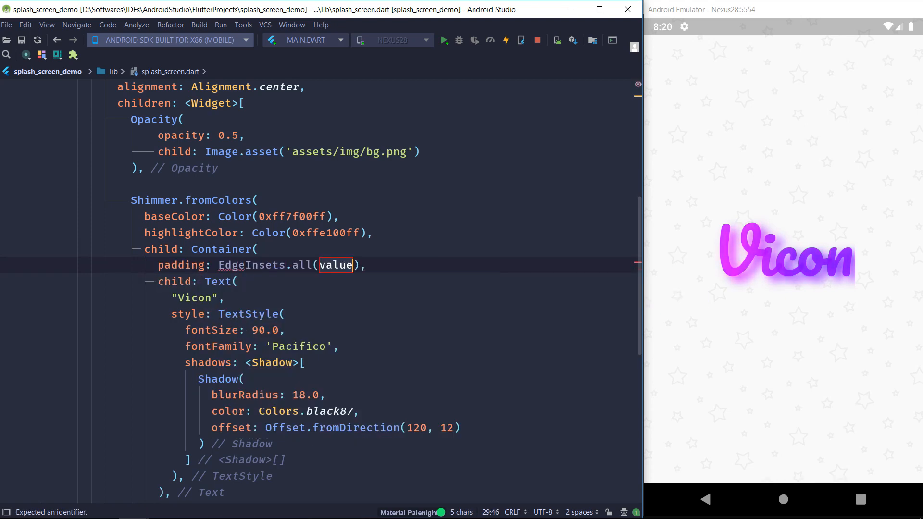
pyautogui.write('8.0')
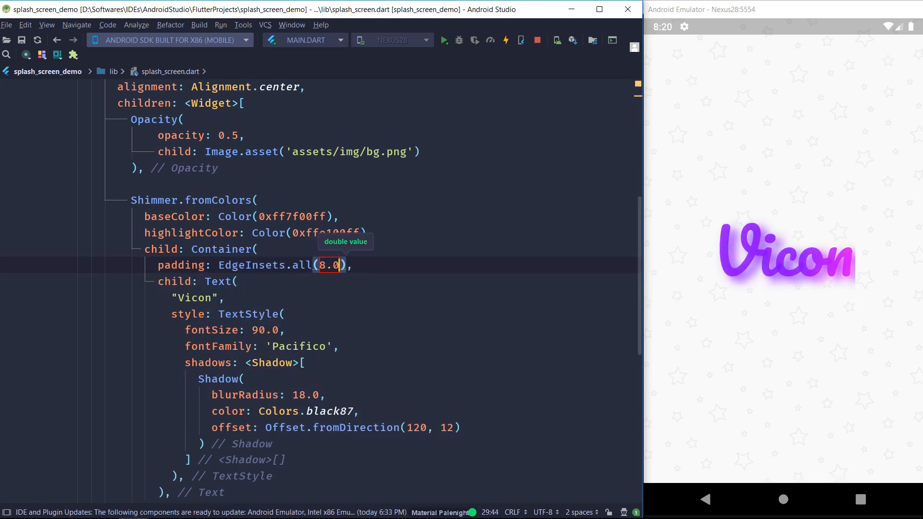
pyautogui.press('Backspace')
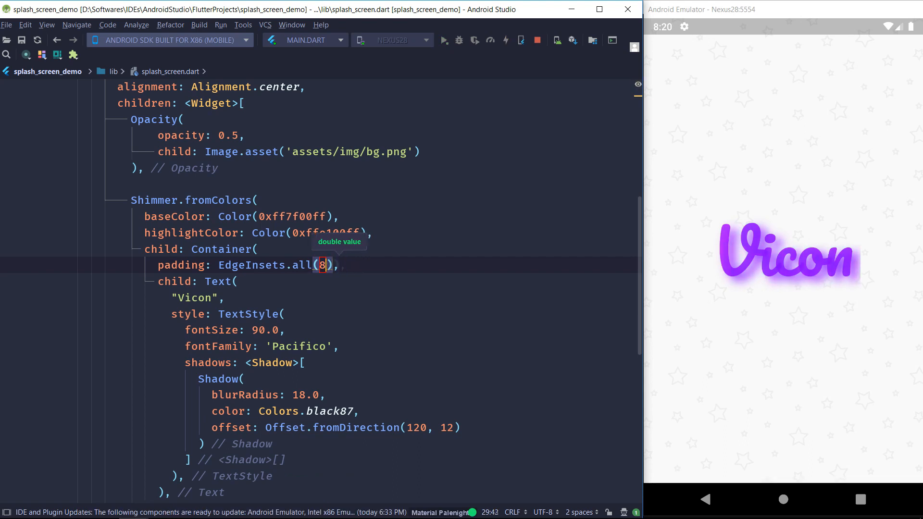
pyautogui.write('16.0')
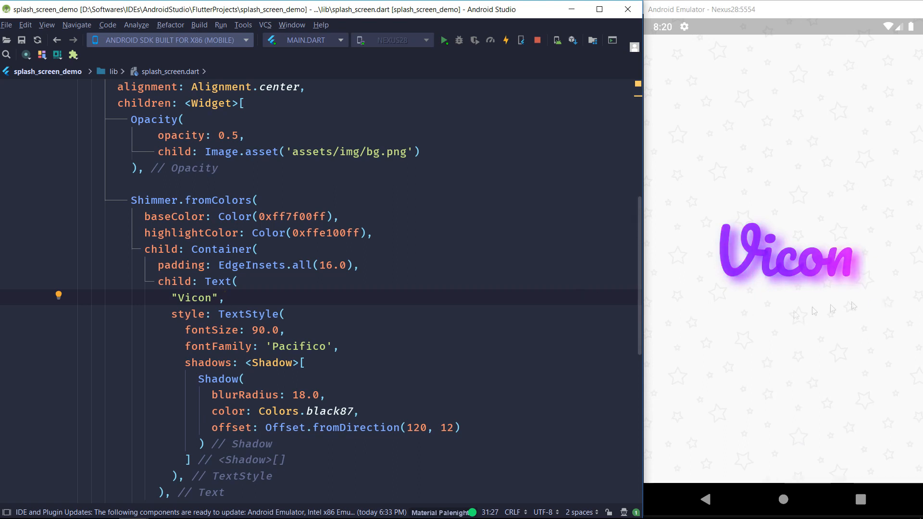
pyautogui.moveTo(731, 340)
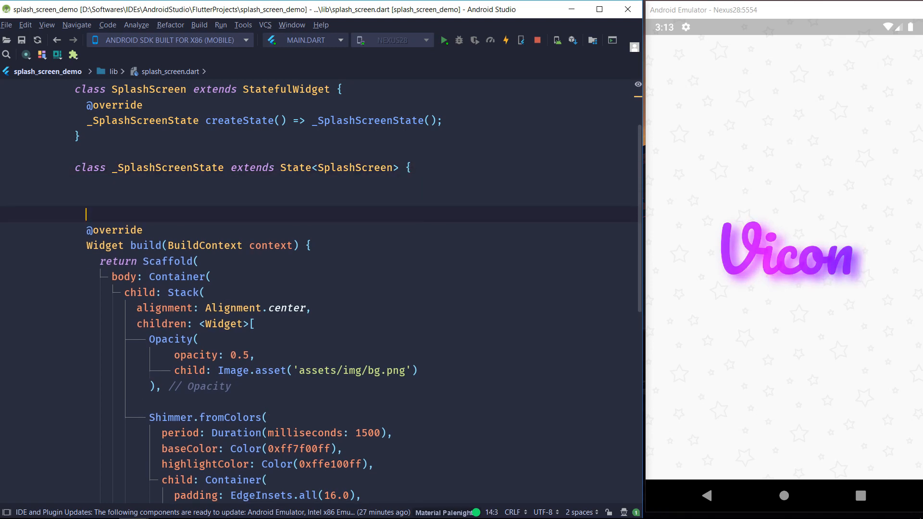
# Declare an async Future<bool> _mockCheckForSession() method in the splash state
pyautogui.write('Ft')
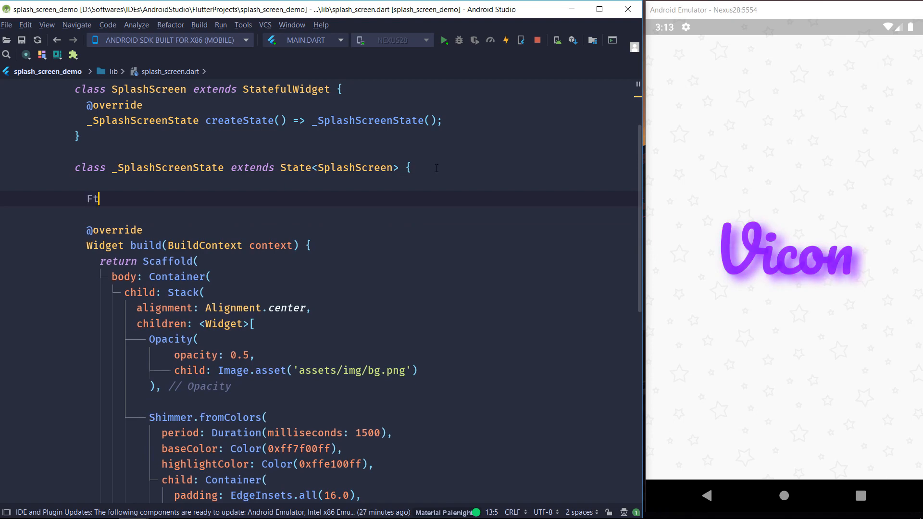
pyautogui.write('uture<b>')
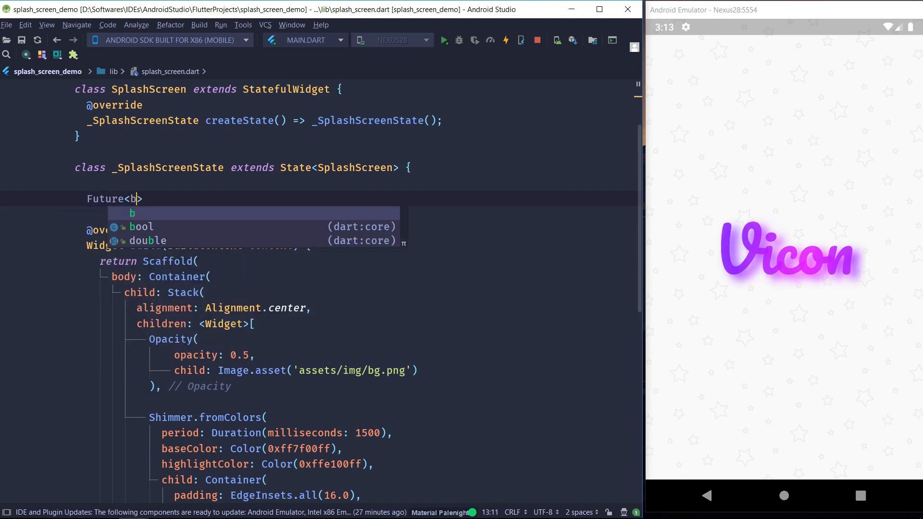
pyautogui.write('ool> _mock')
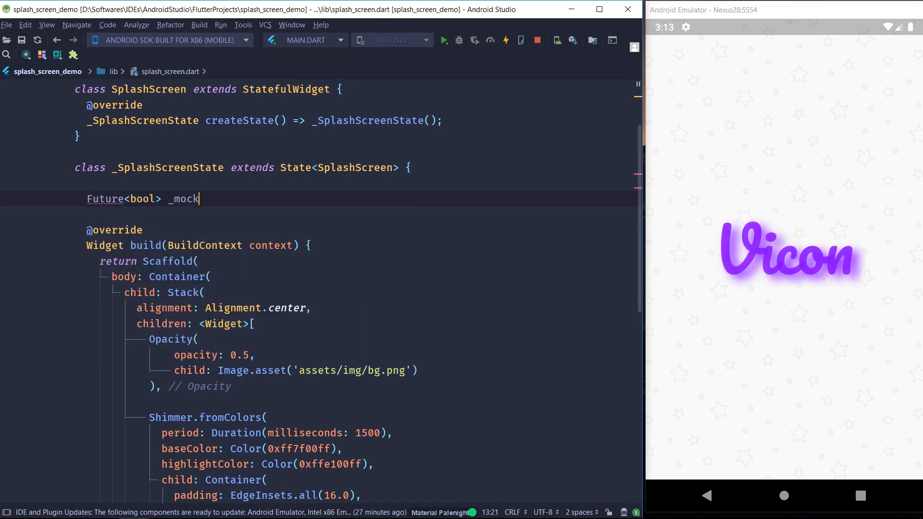
pyautogui.write('CheckForSess')
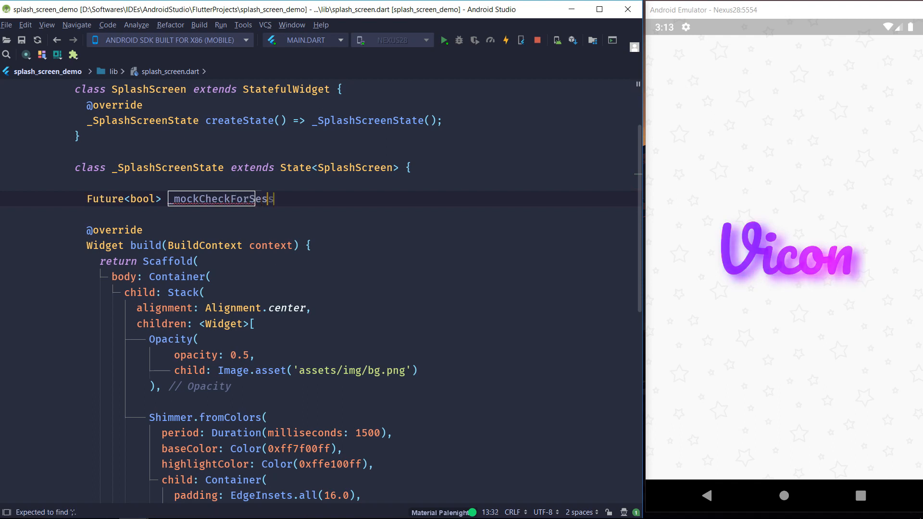
pyautogui.write('sion(){')
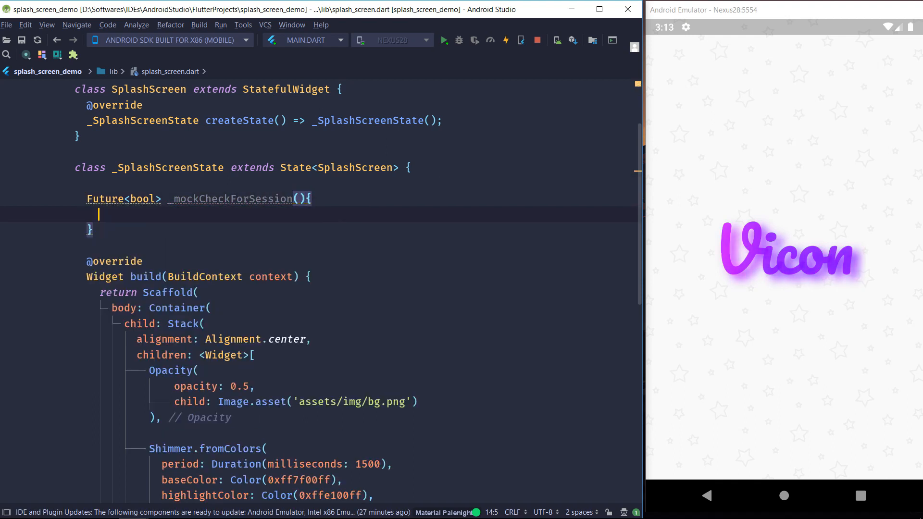
pyautogui.write('async')
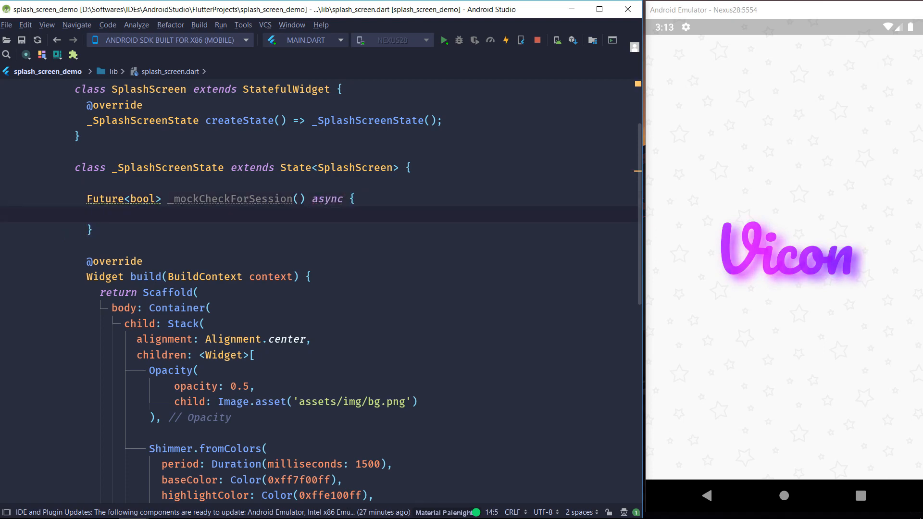
# Make the method await a 5000-millisecond Future.delayed and return true
pyautogui.write('await Fut')
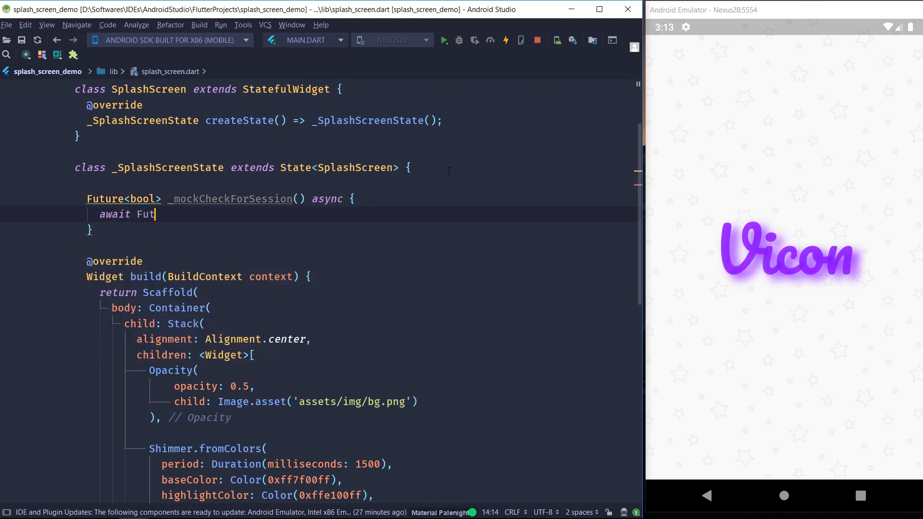
pyautogui.write('ureBuilde')
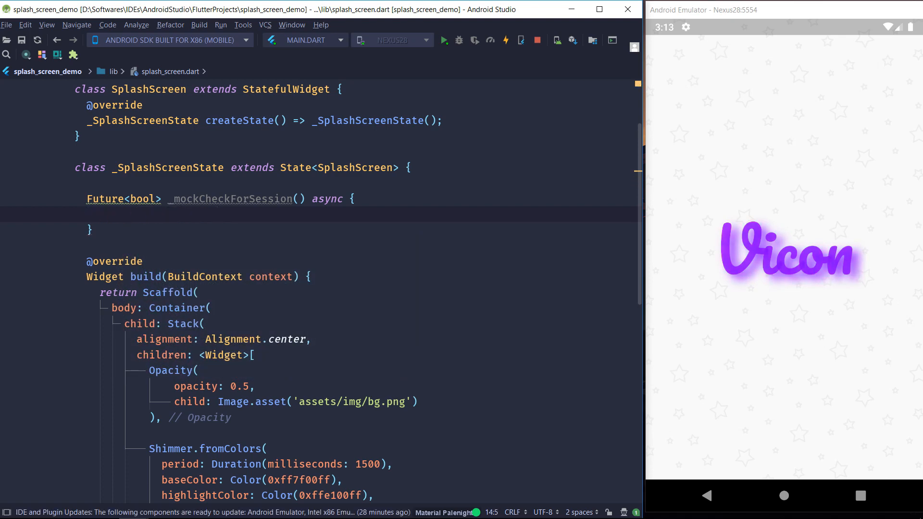
pyautogui.write('await Future.delayed(Duration(milliseconds:')
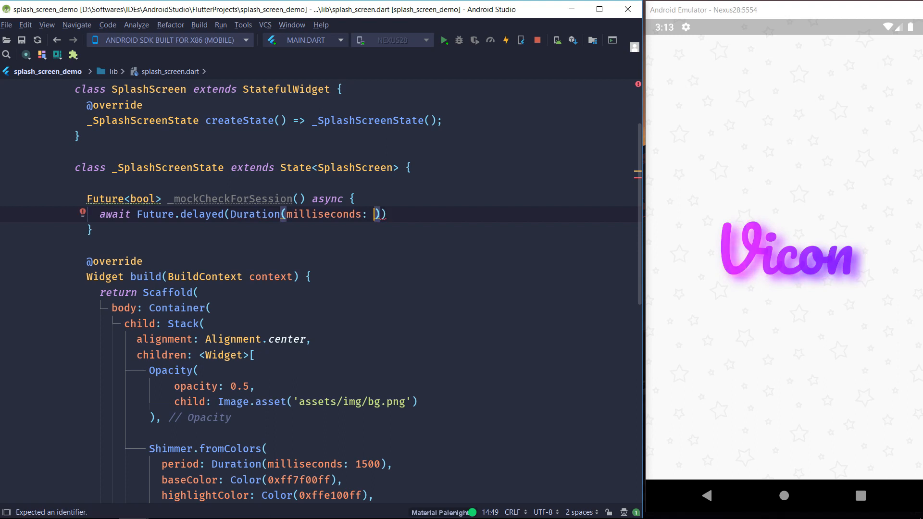
pyautogui.write('5000')
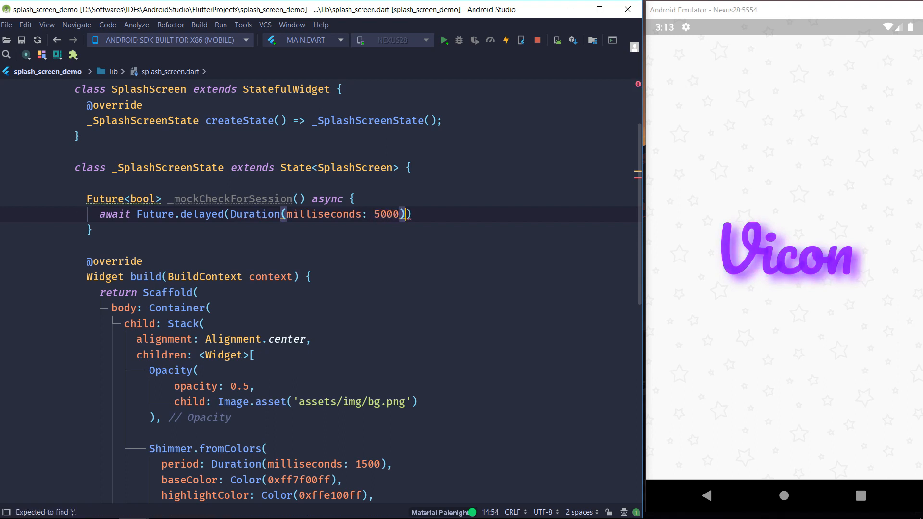
pyautogui.write(', () {});')
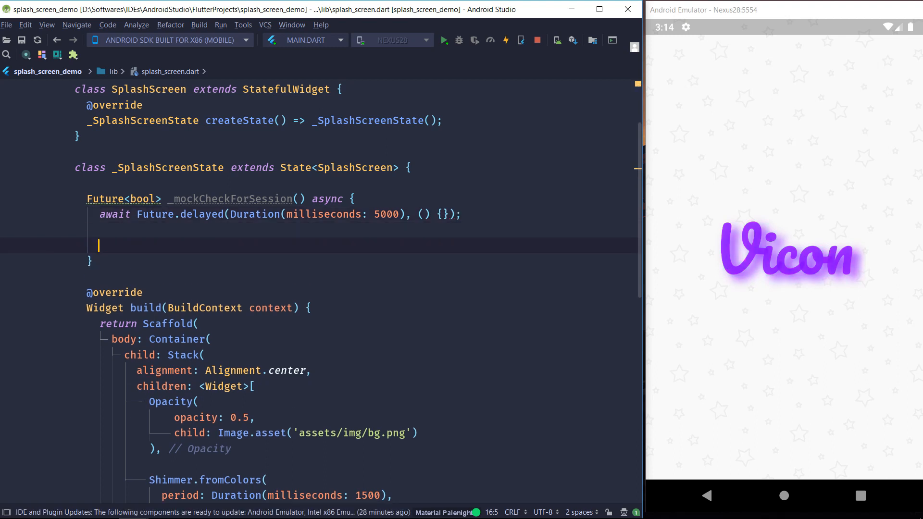
pyautogui.write('return true;')
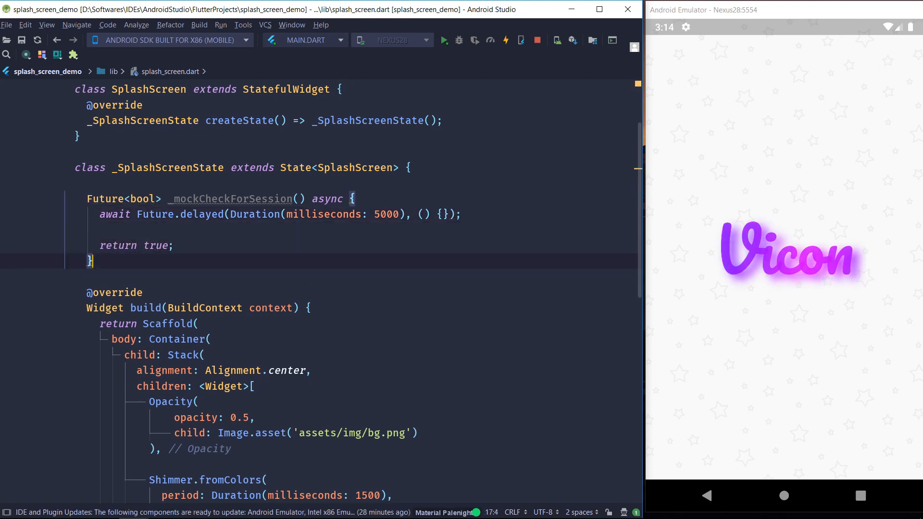
pyautogui.press('enter')
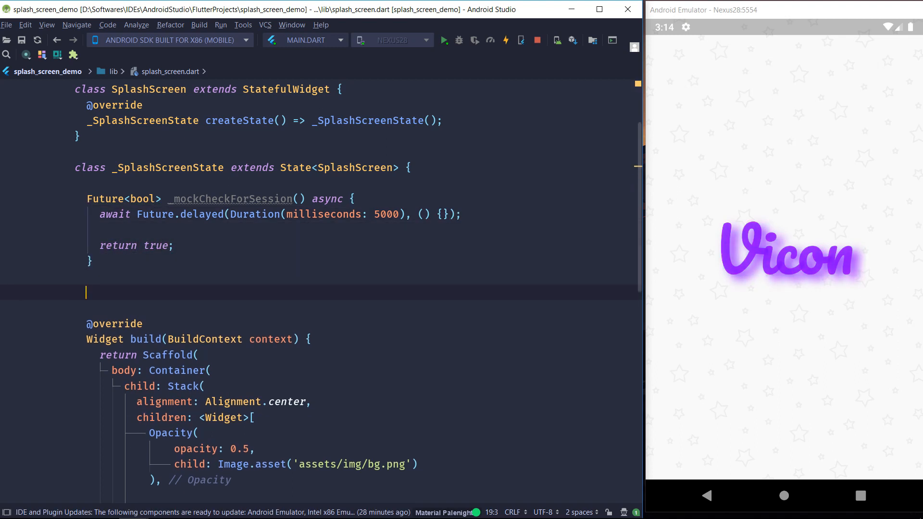
# Write void _navigateToHome() using Navigator pushReplacement with a MaterialPageRoute building HomeScreen
pyautogui.write('void')
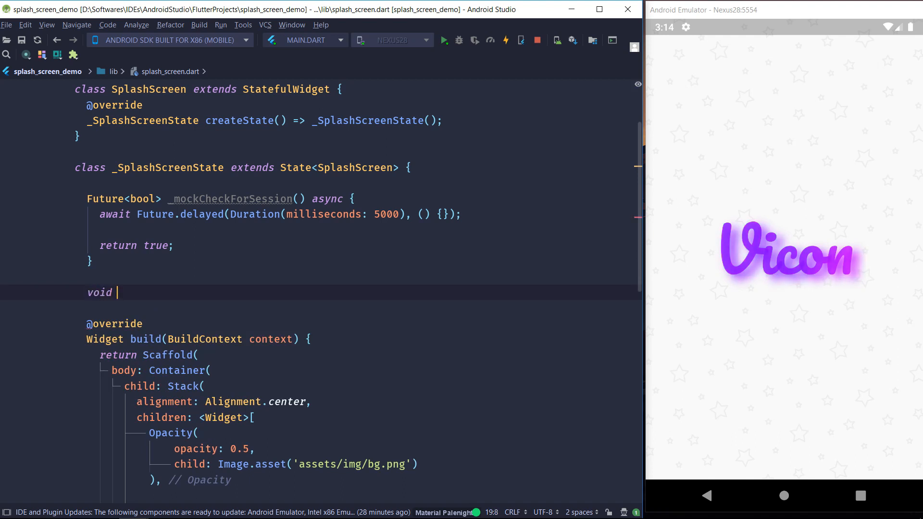
pyautogui.write('_navigateToHome(){')
pyautogui.write('Navigator')
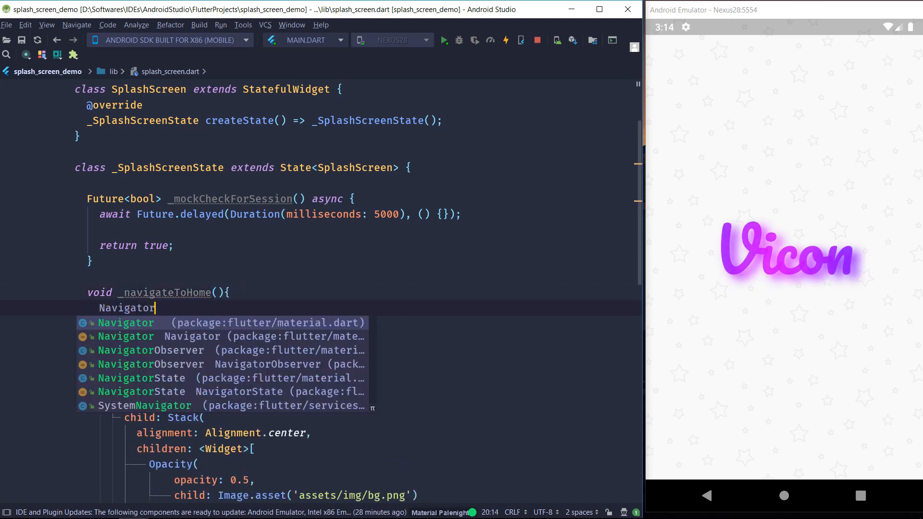
pyautogui.write('.of(context).pushReplacement(')
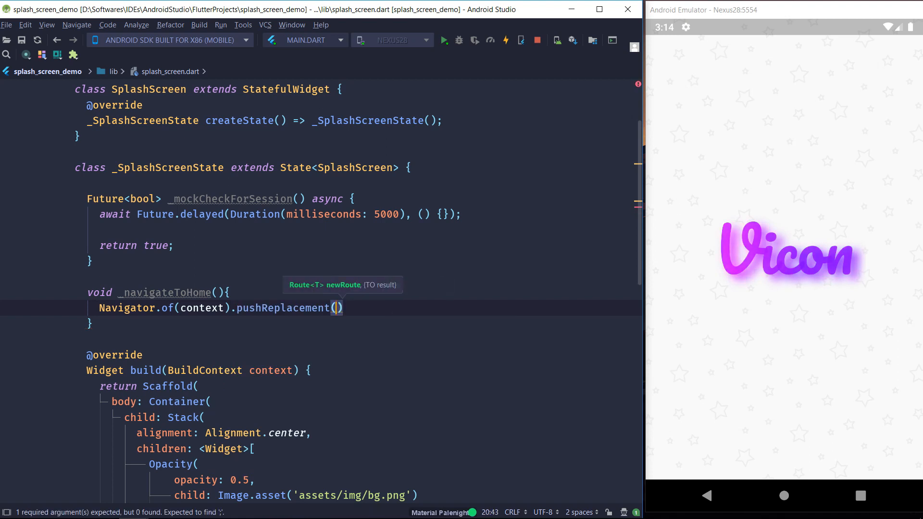
pyautogui.press('enter')
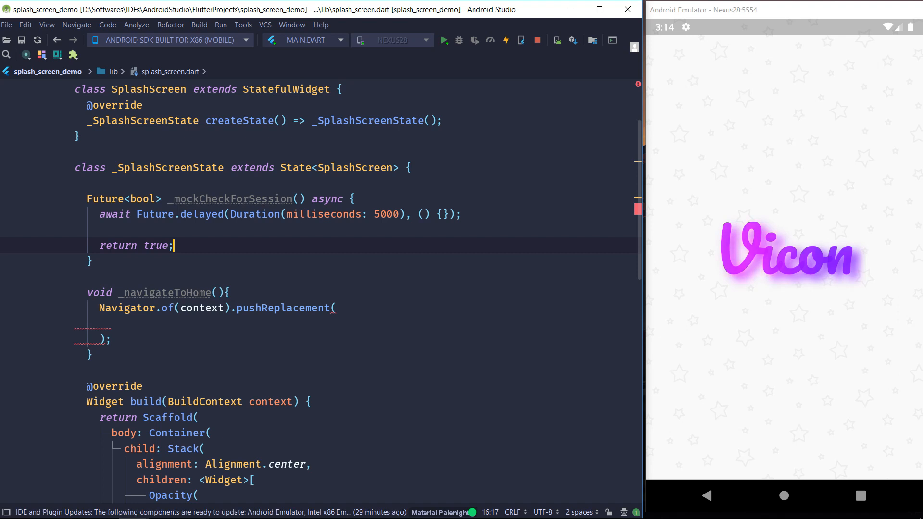
pyautogui.write('MaterialPageRoute(')
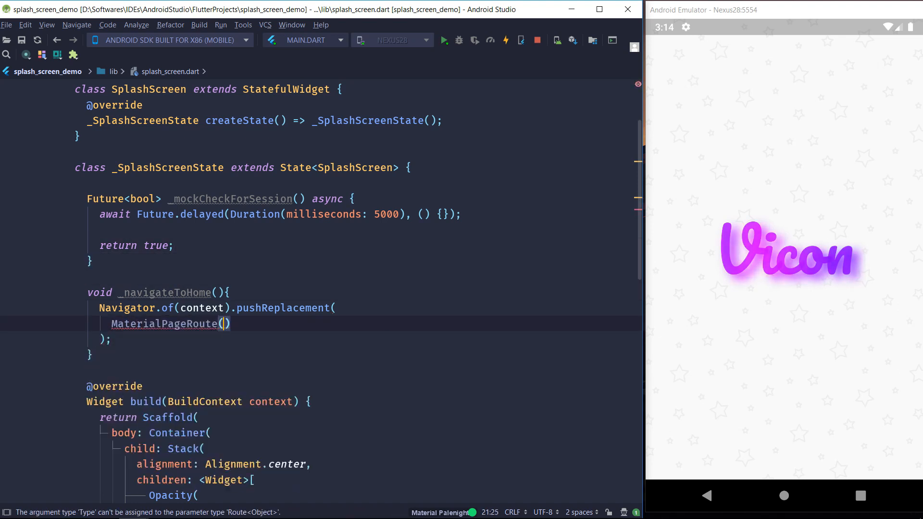
pyautogui.write('builder:')
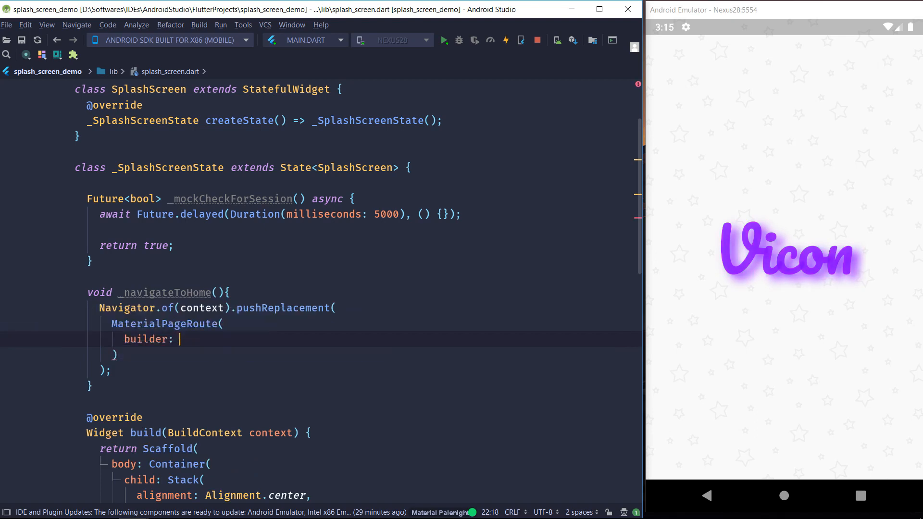
pyautogui.write('(BuildContext conte')
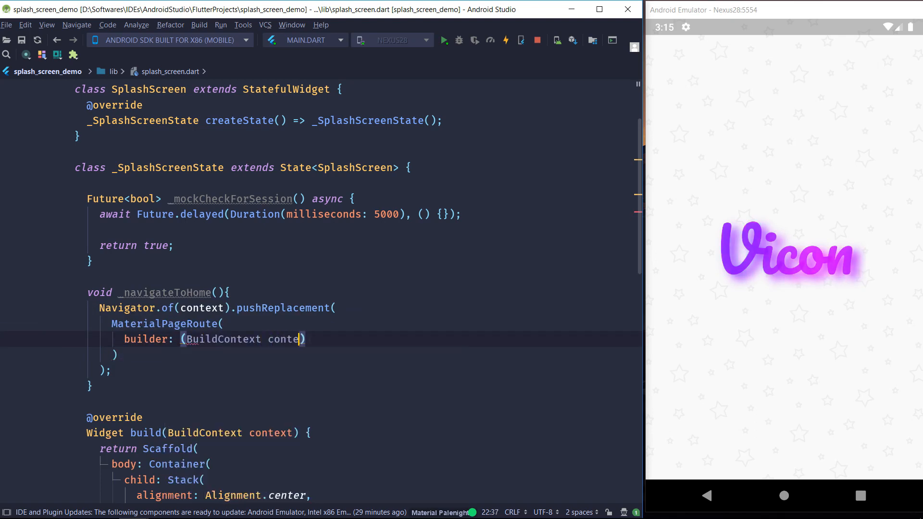
pyautogui.write('xt) =>')
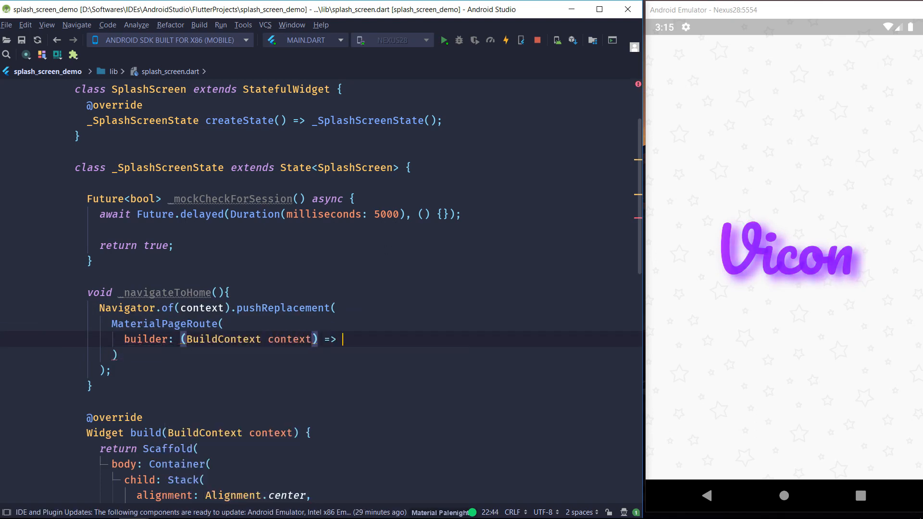
pyautogui.write('HomeScreen(')
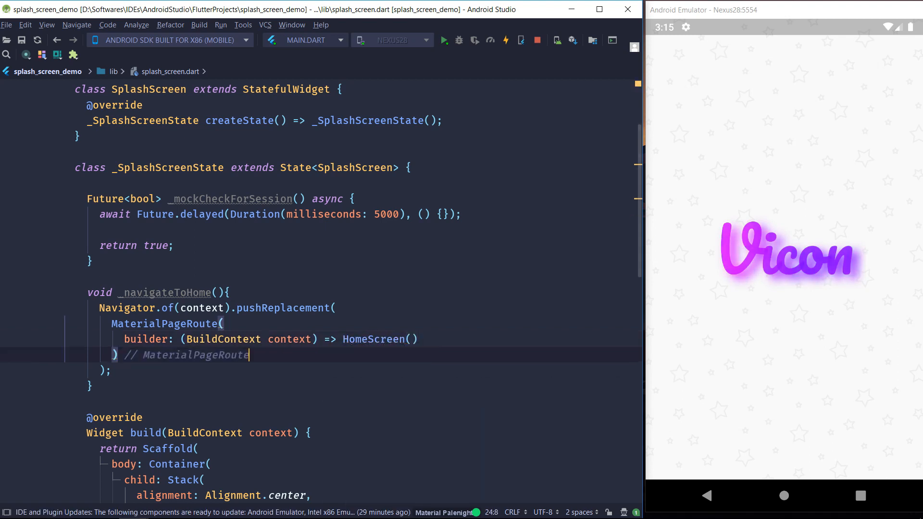
pyautogui.click(118, 293)
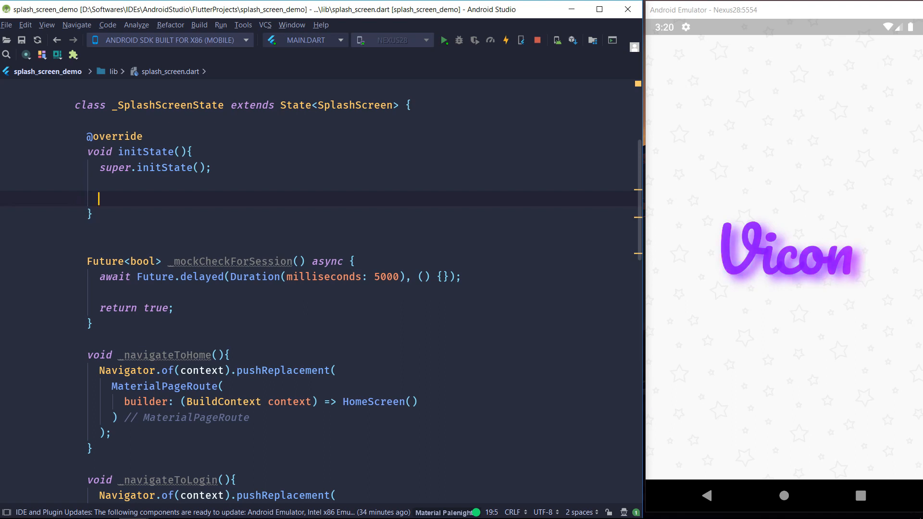
# In initState, call _mockCheckForSession().then with a (status) callback
pyautogui.write('_mockCheckForSession().')
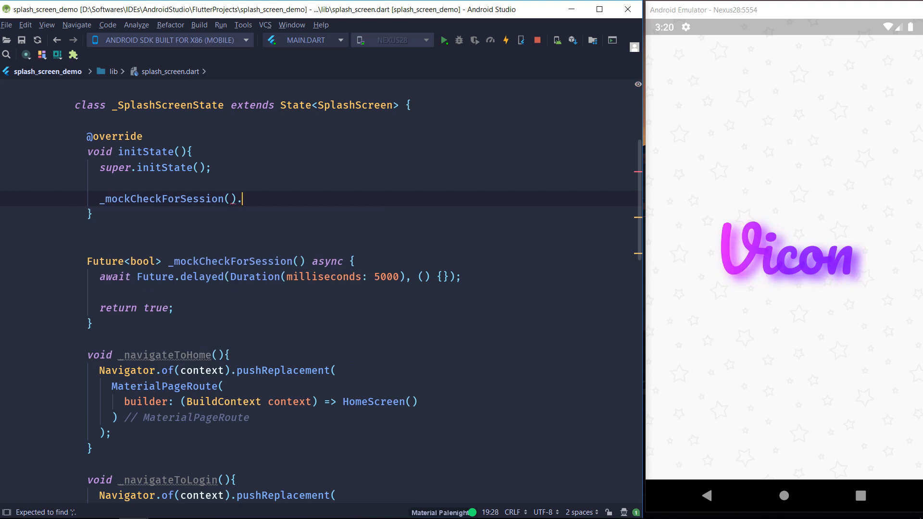
pyautogui.write('then()')
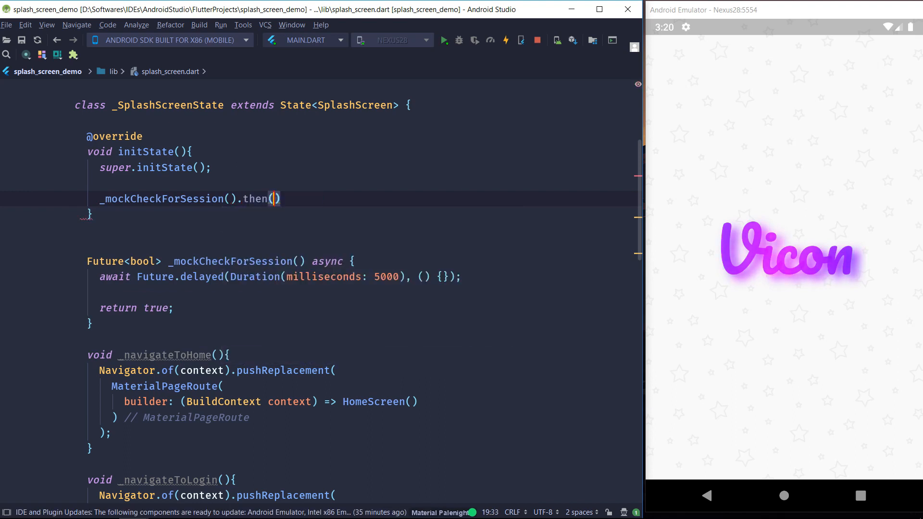
pyautogui.press('enter')
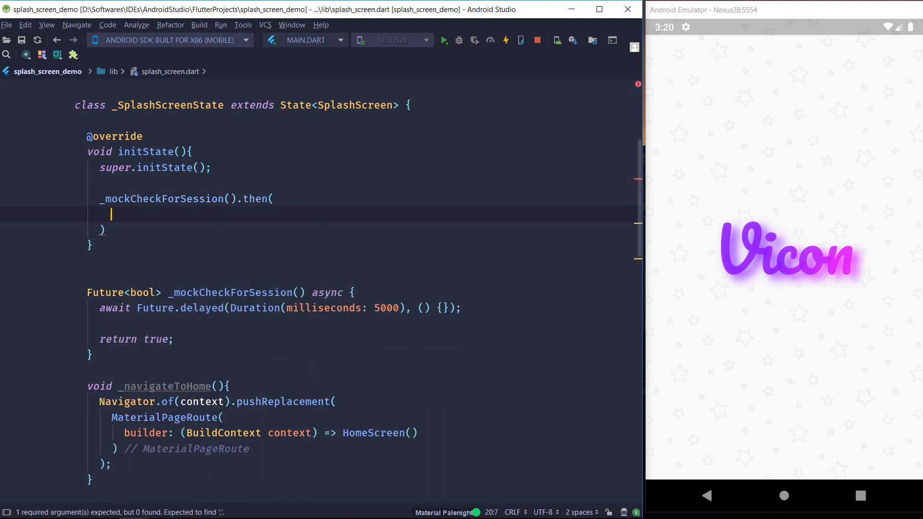
pyautogui.write('(status) {')
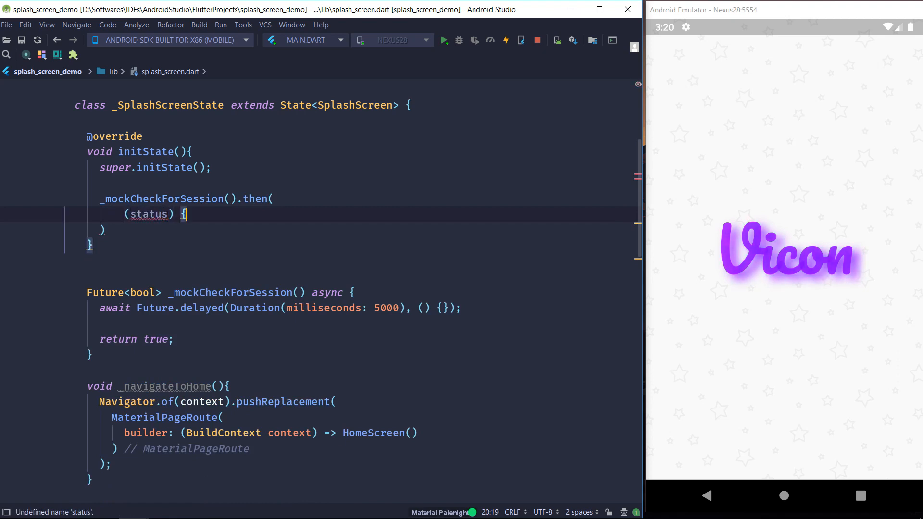
pyautogui.press('enter')
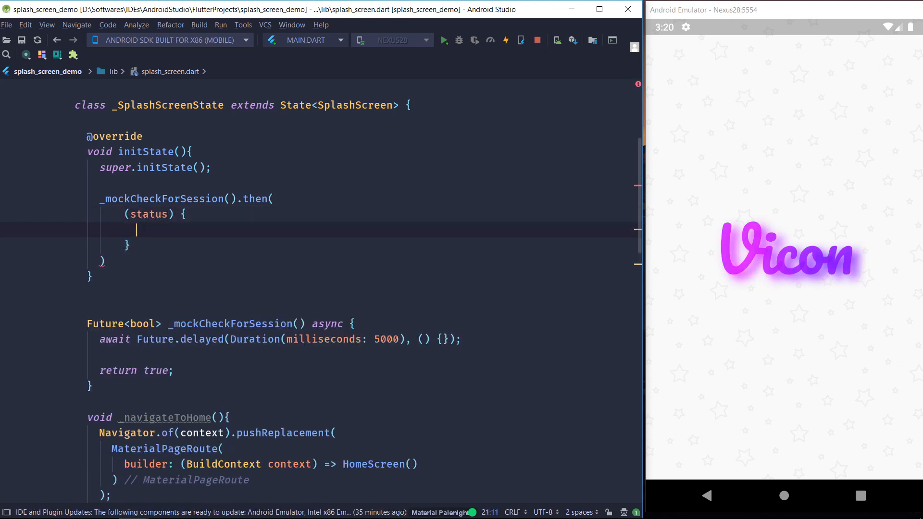
pyautogui.write(';')
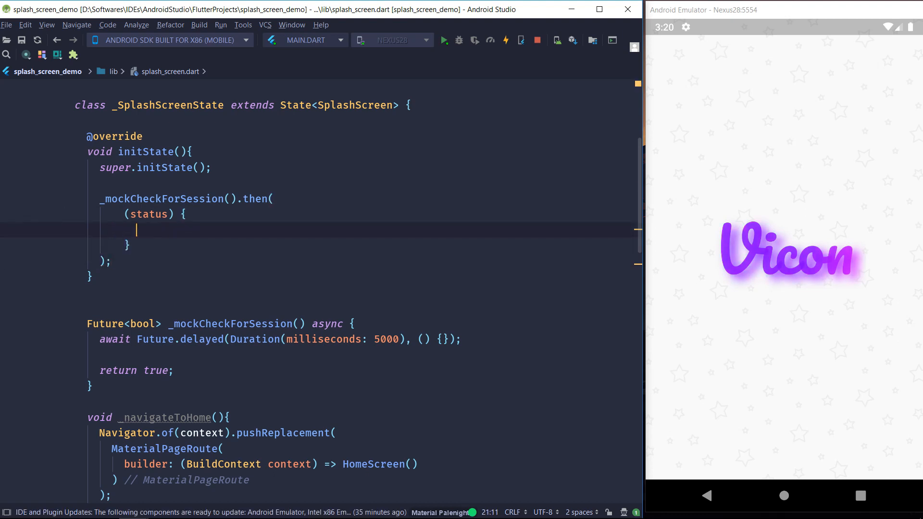
pyautogui.press('enter')
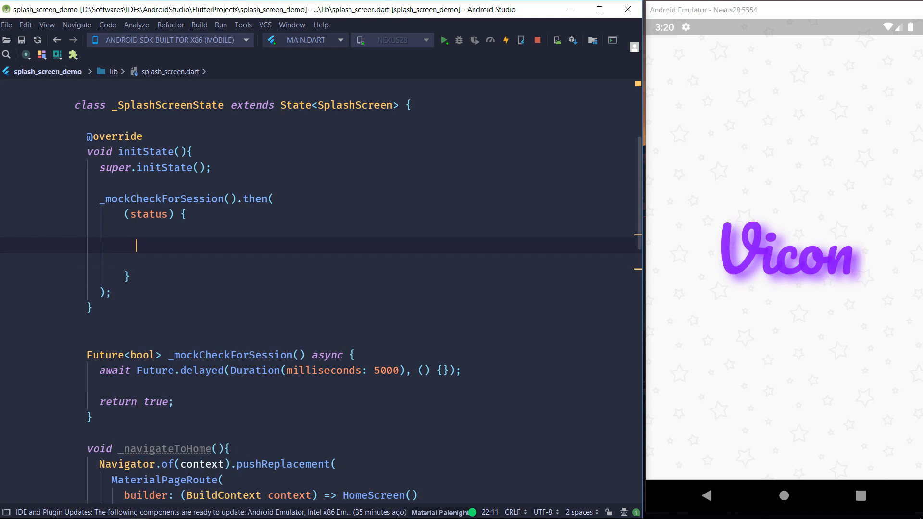
# Inside the callback, call _navigateToHome when status is true and begin an else branch
pyautogui.write('i')
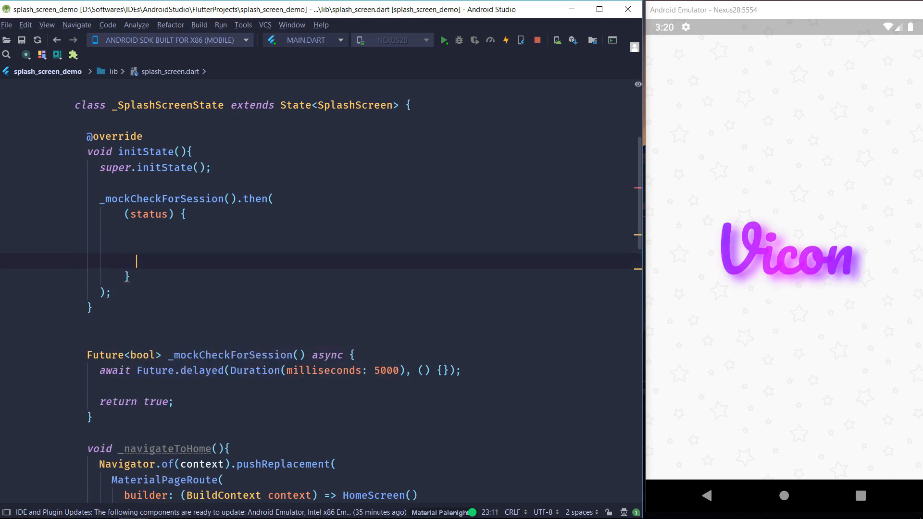
pyautogui.write('if')
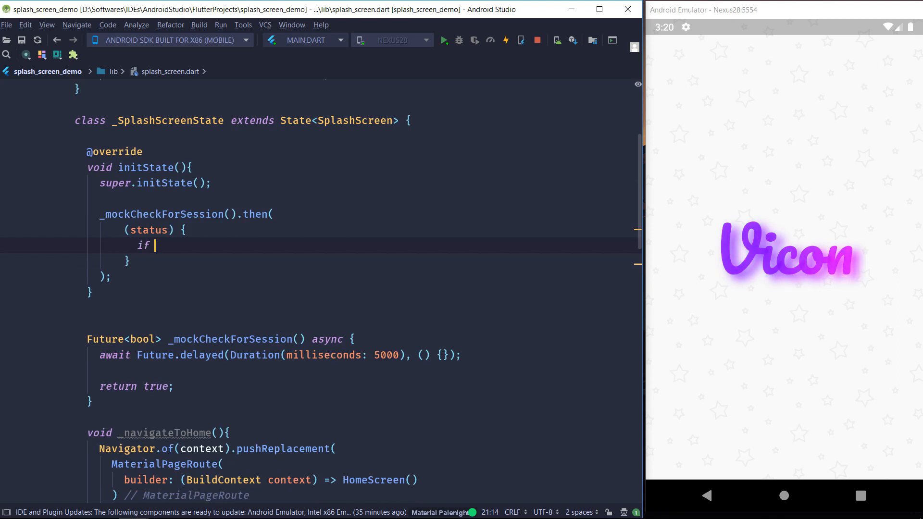
pyautogui.write('(status) {')
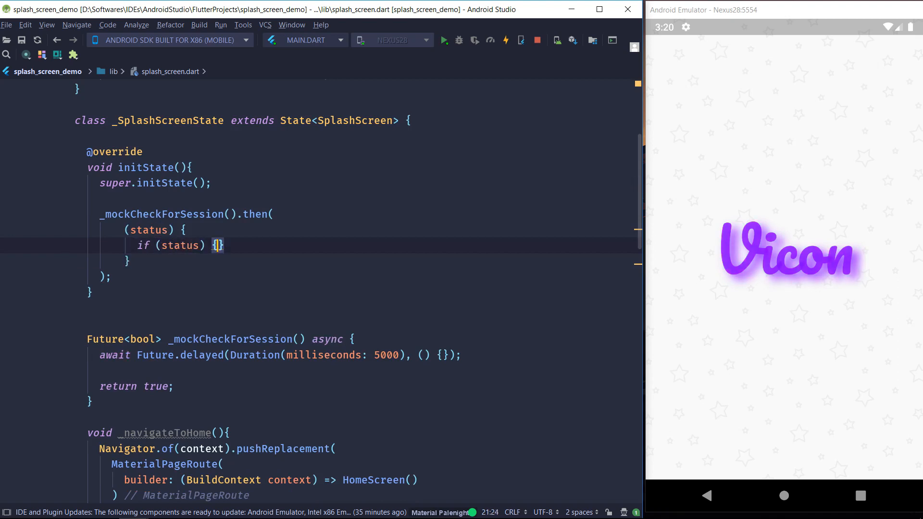
pyautogui.write('_nai')
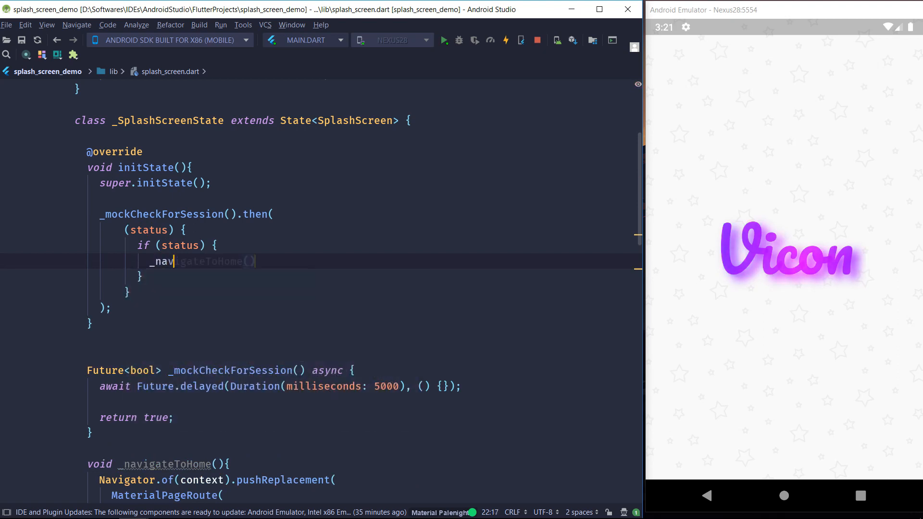
pyautogui.press('Enter')
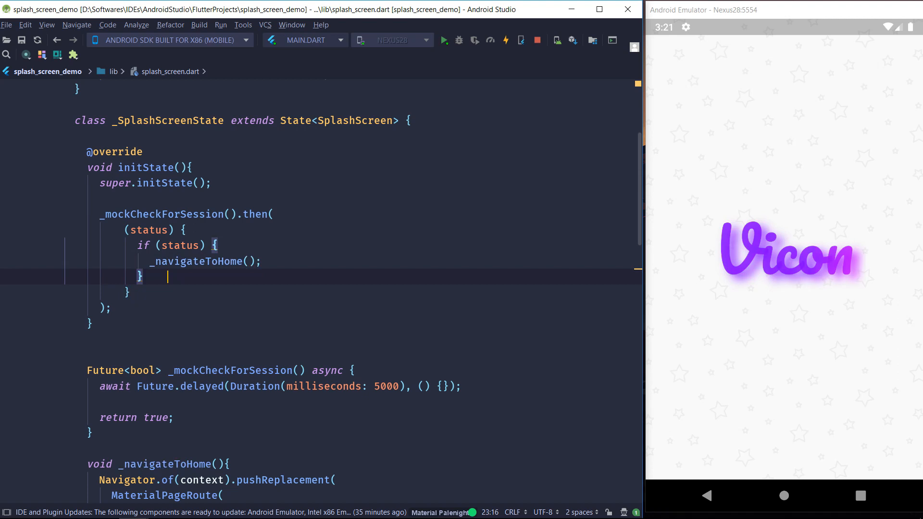
pyautogui.write('el')
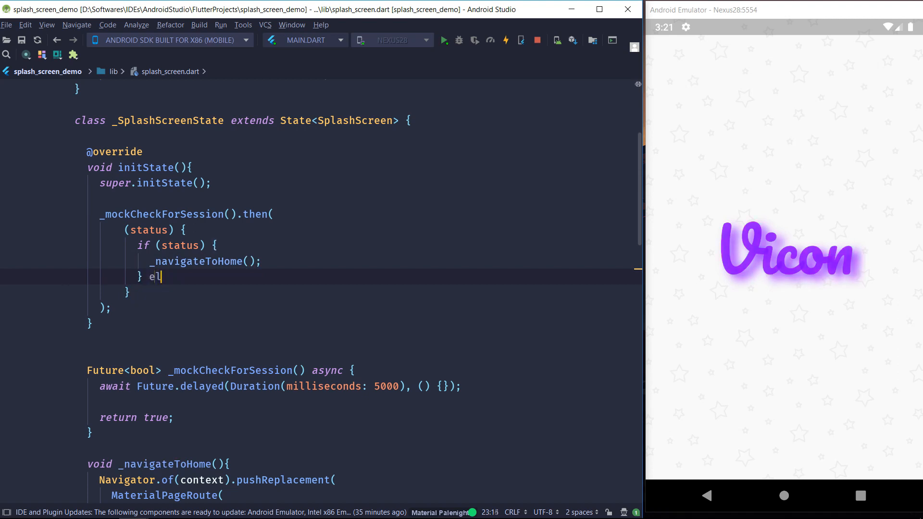
pyautogui.write('se {')
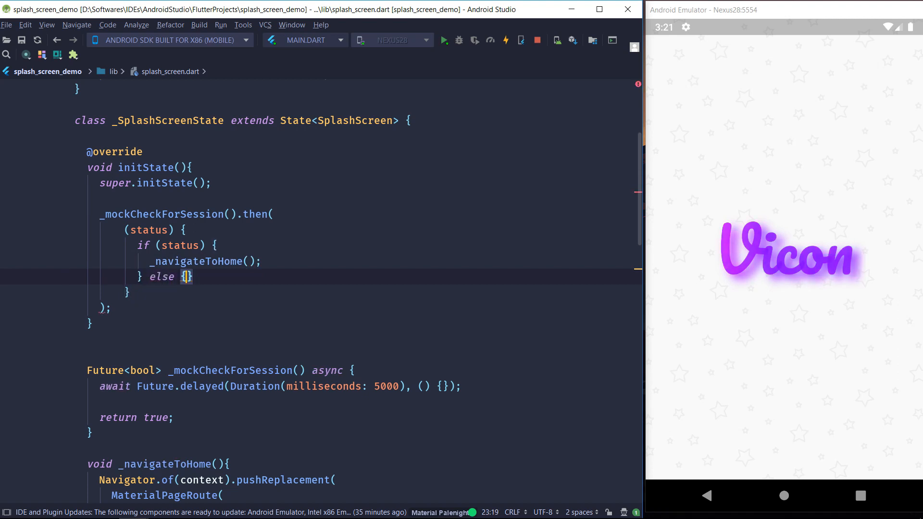
pyautogui.write('_navigateToLogin();')
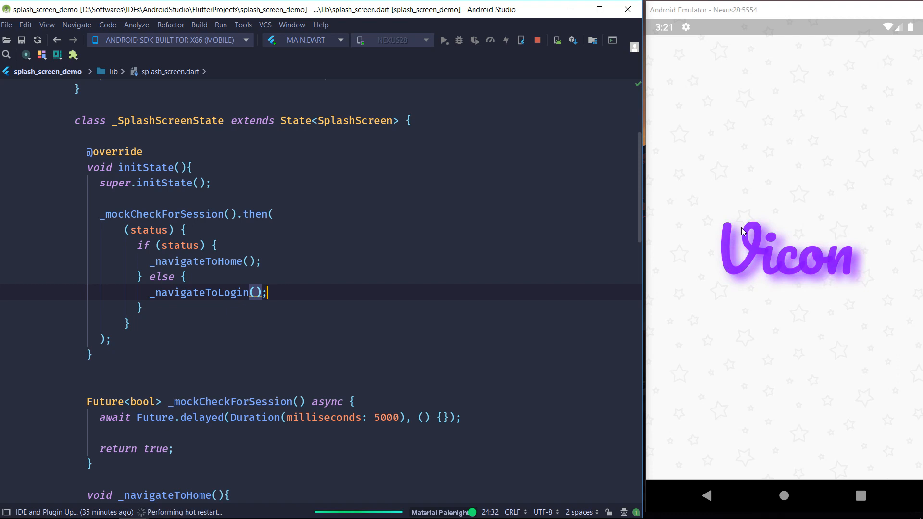
pyautogui.moveTo(712, 287)
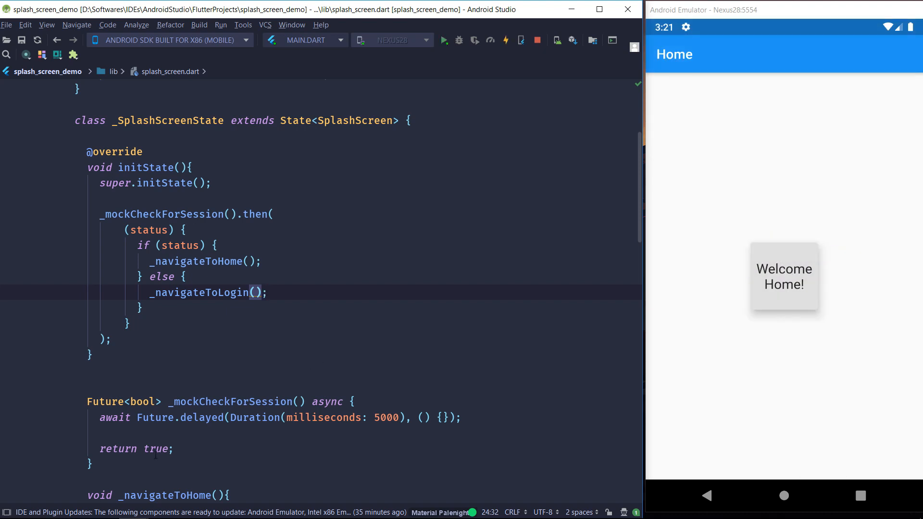
# Start changing the mock session check's return value to false
pyautogui.write('fals')
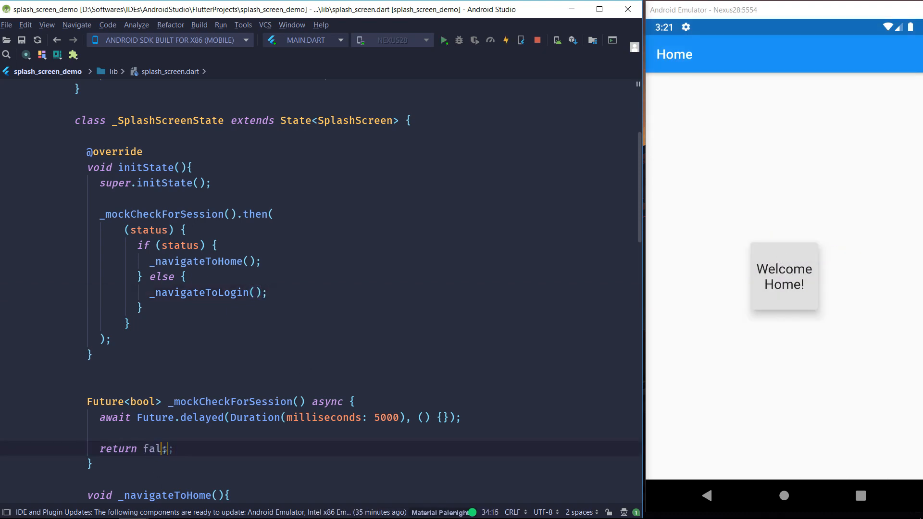
# Return false to reach the Login screen, then restore the return value to true
pyautogui.write('se')
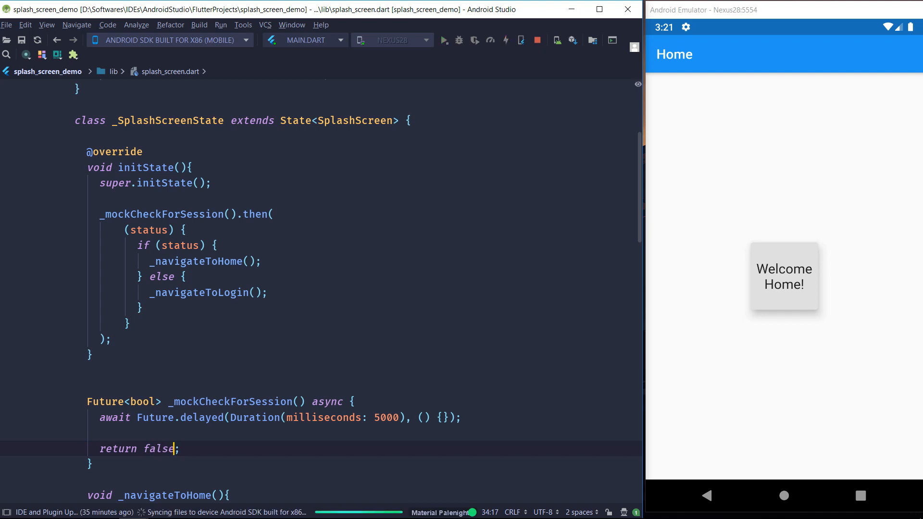
pyautogui.moveTo(680, 359)
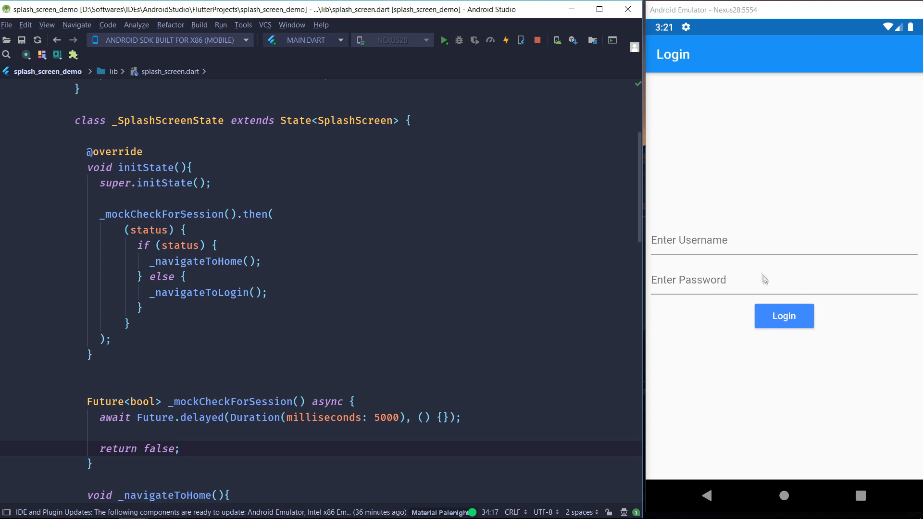
pyautogui.moveTo(825, 306)
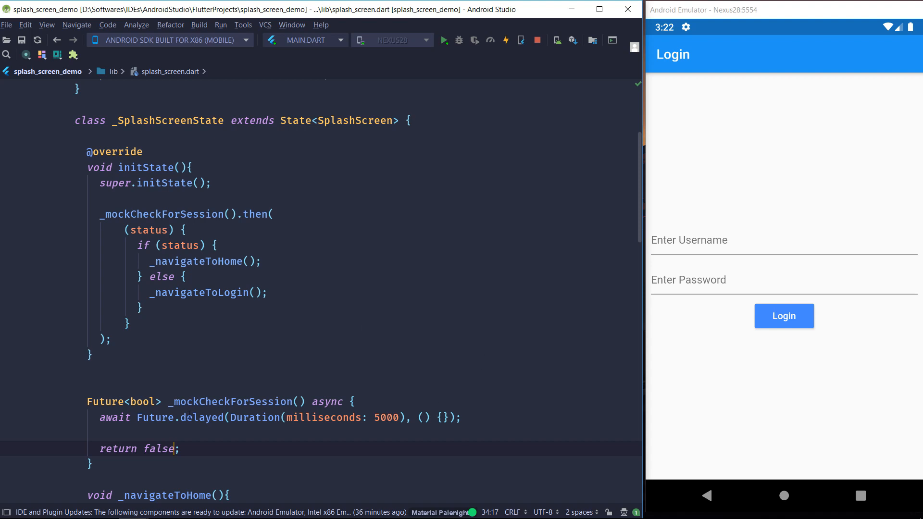
pyautogui.write('true')
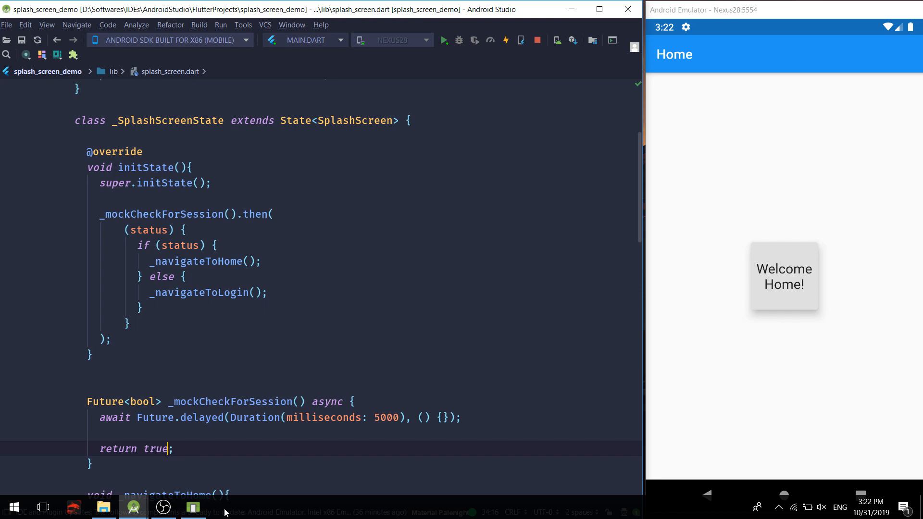
# Scroll the editor down to show _navigateToHome and _navigateToLogin
pyautogui.scroll(-3)
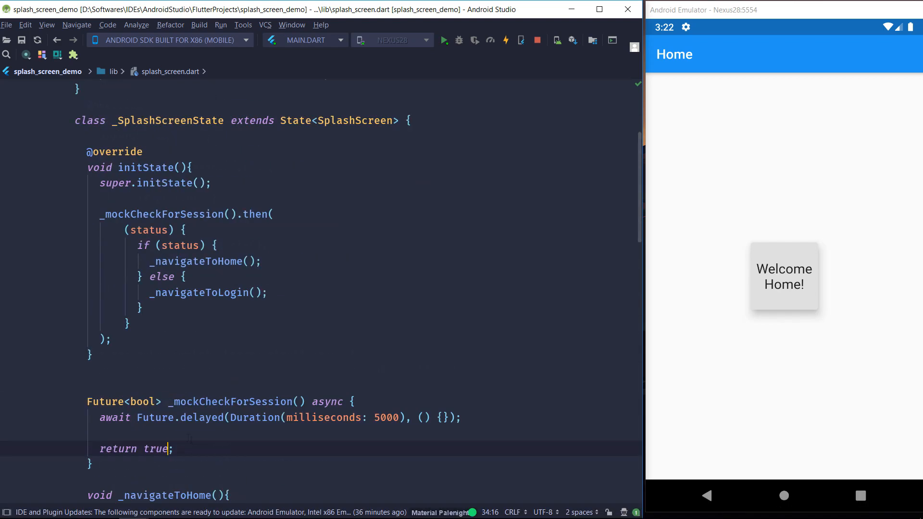
pyautogui.scroll(-3)
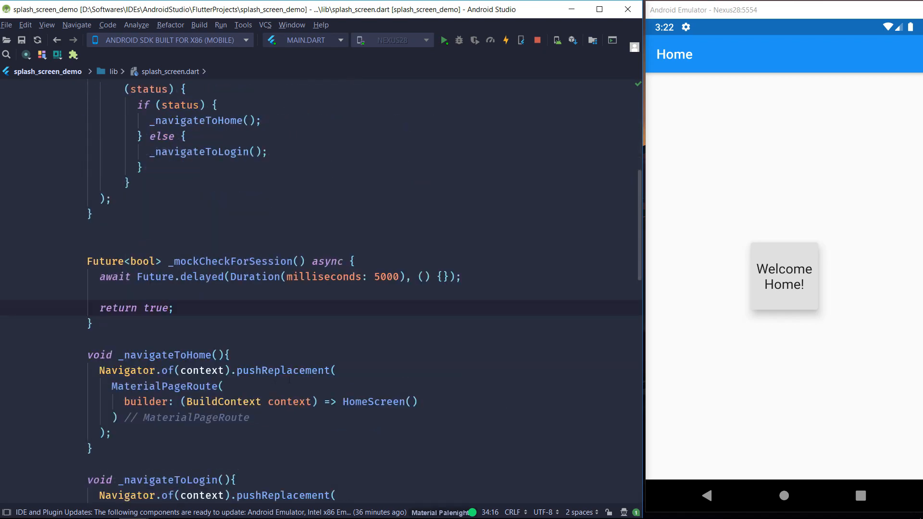
pyautogui.scroll(-3)
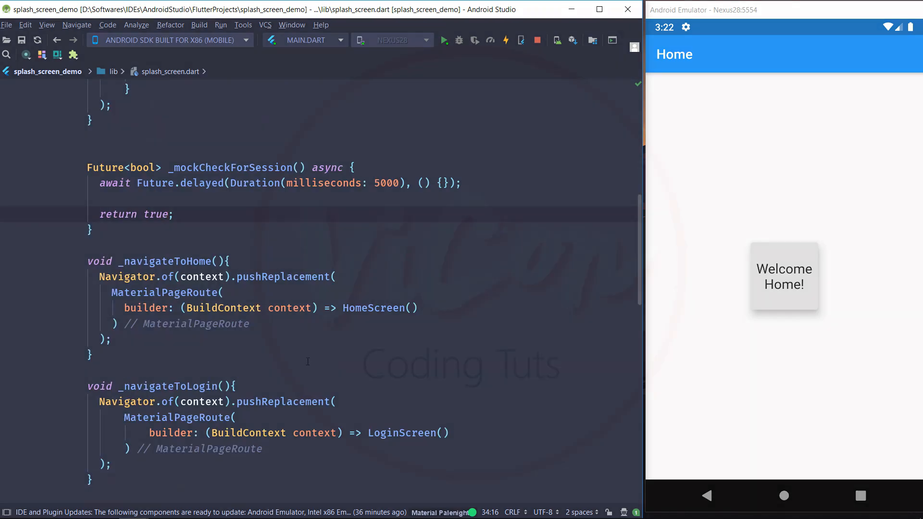